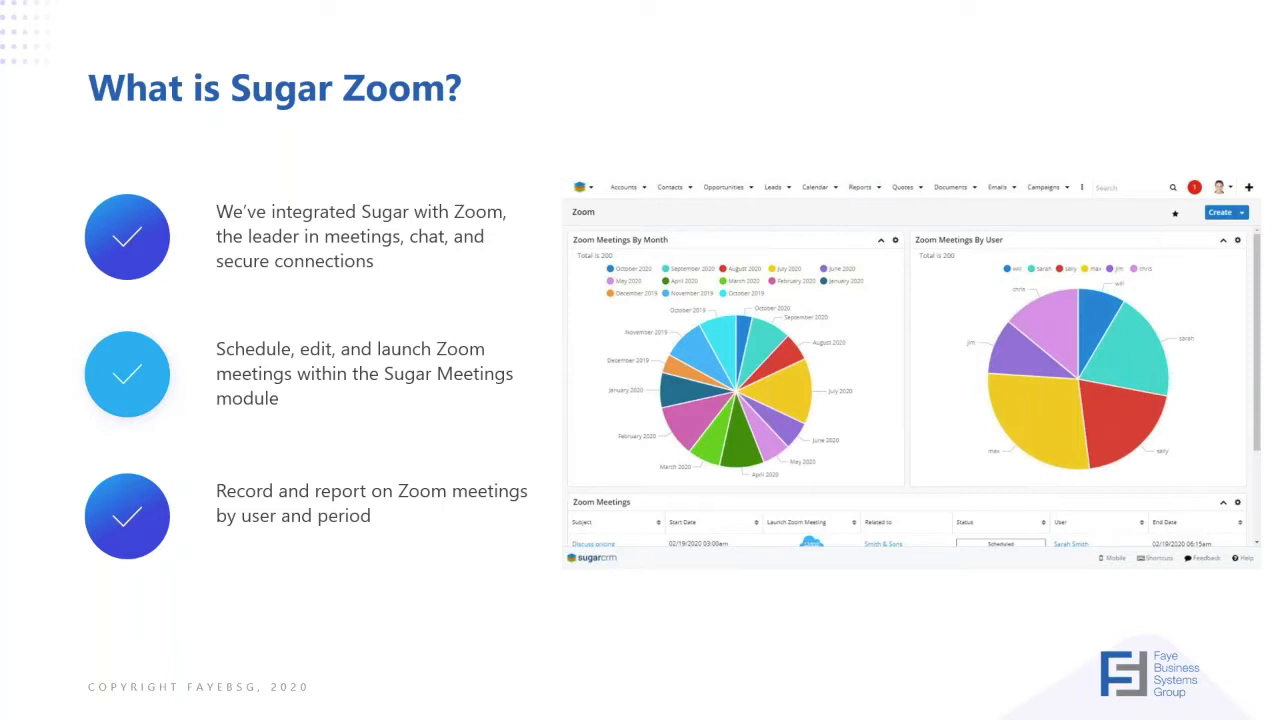
Advance the slideshow through the Sugar Zoom overview and past the Features slide
key(Right)
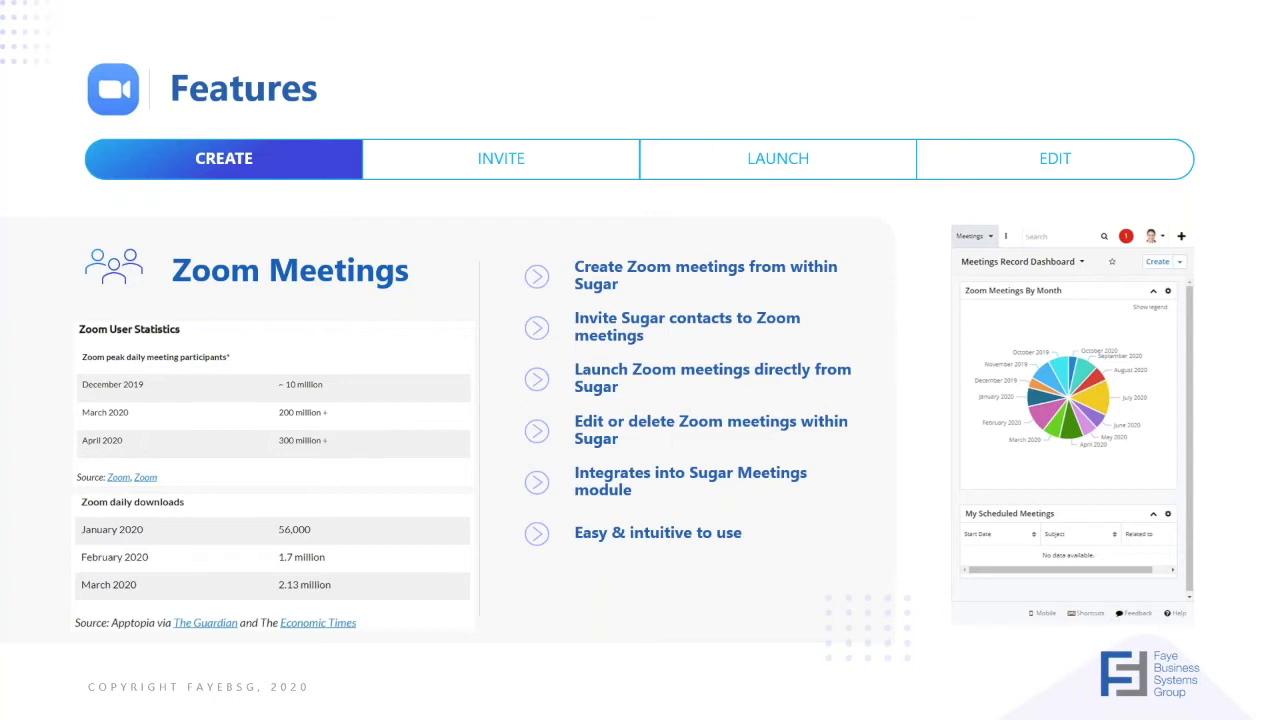
key(right)
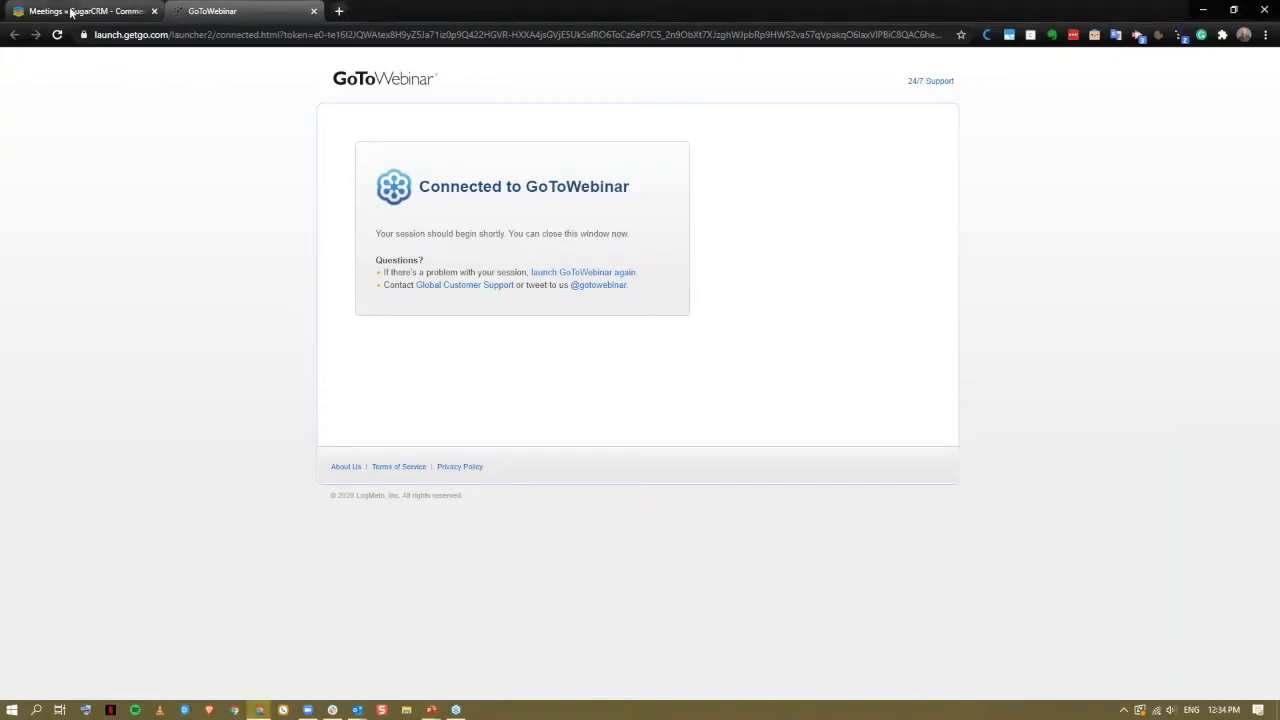
Switch to the SugarCRM Meetings list and start a new meeting record
click(85, 11)
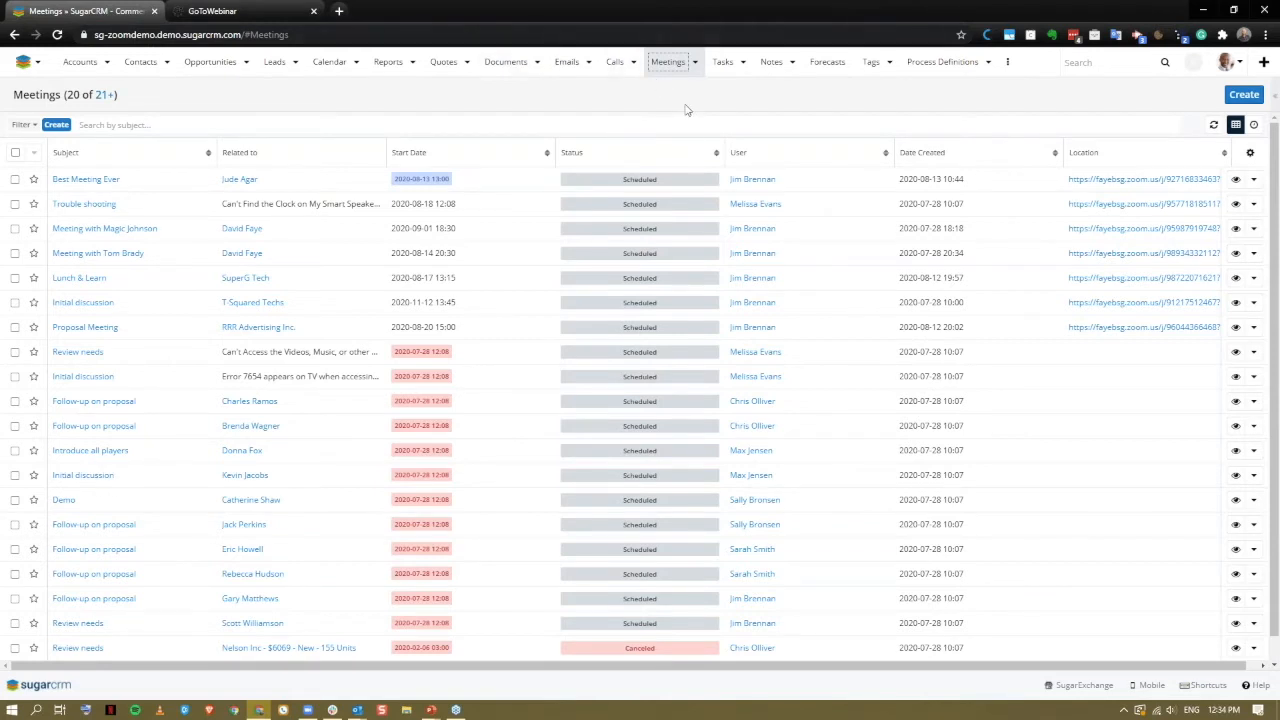
mouse_move(1218, 109)
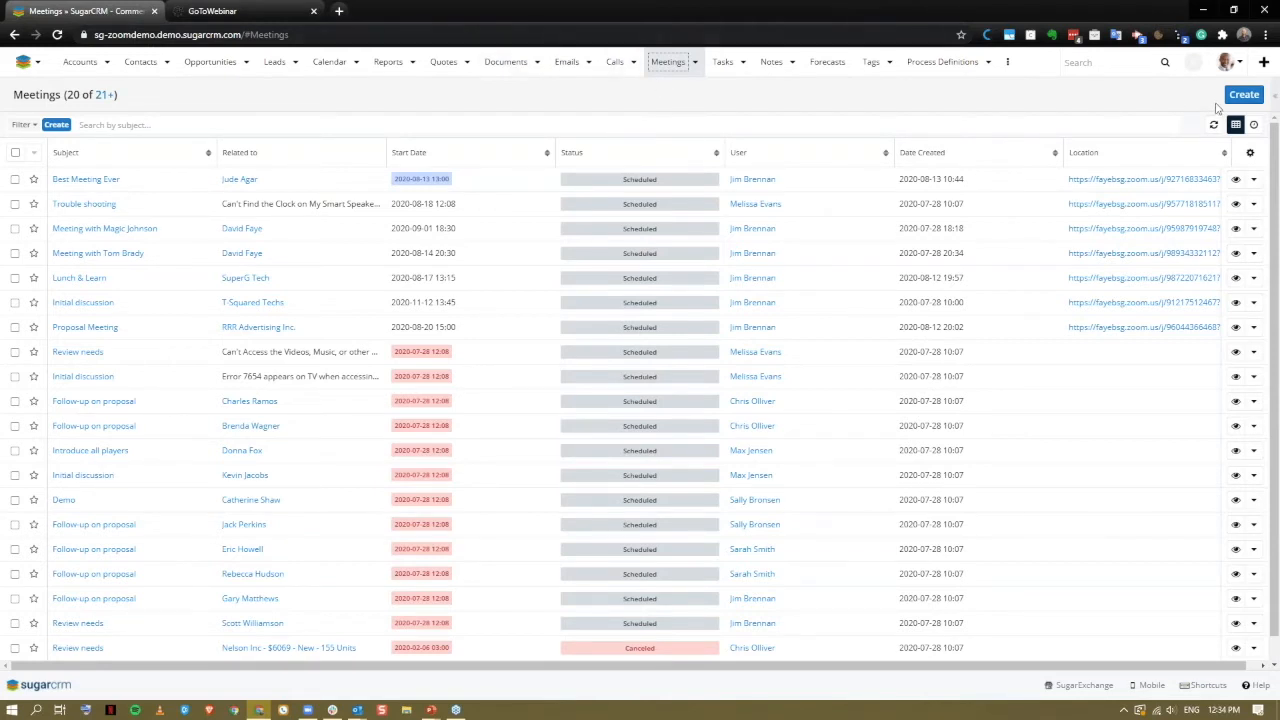
click(1244, 94)
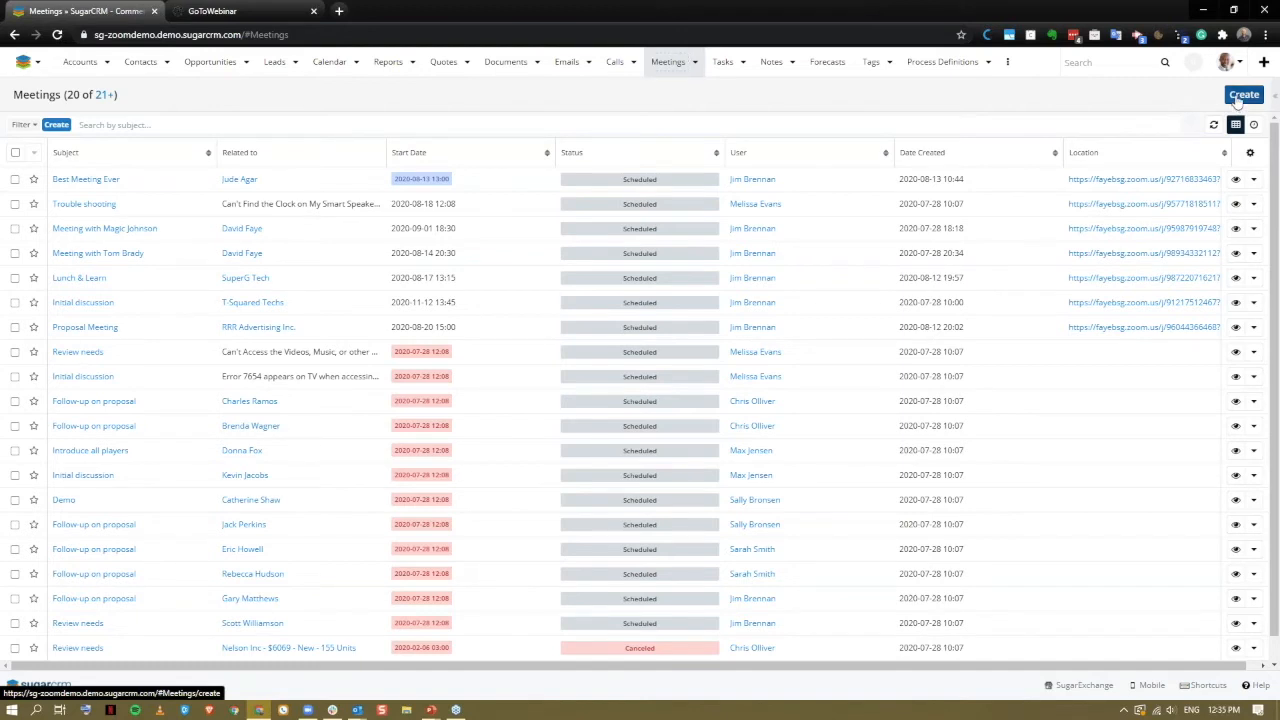
click(1243, 94)
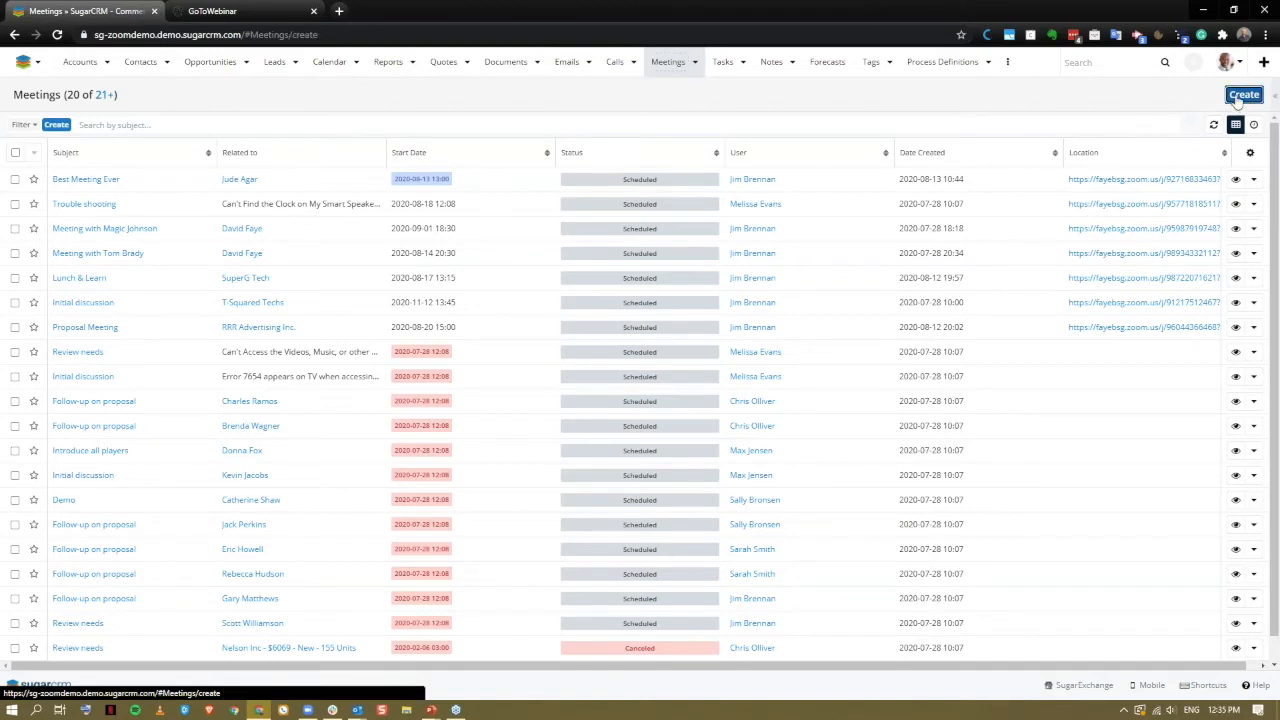
Enter subject 'Demonstration meeting for webinar', description 'Best meeting ever!', and set type Zoom
click(1244, 94)
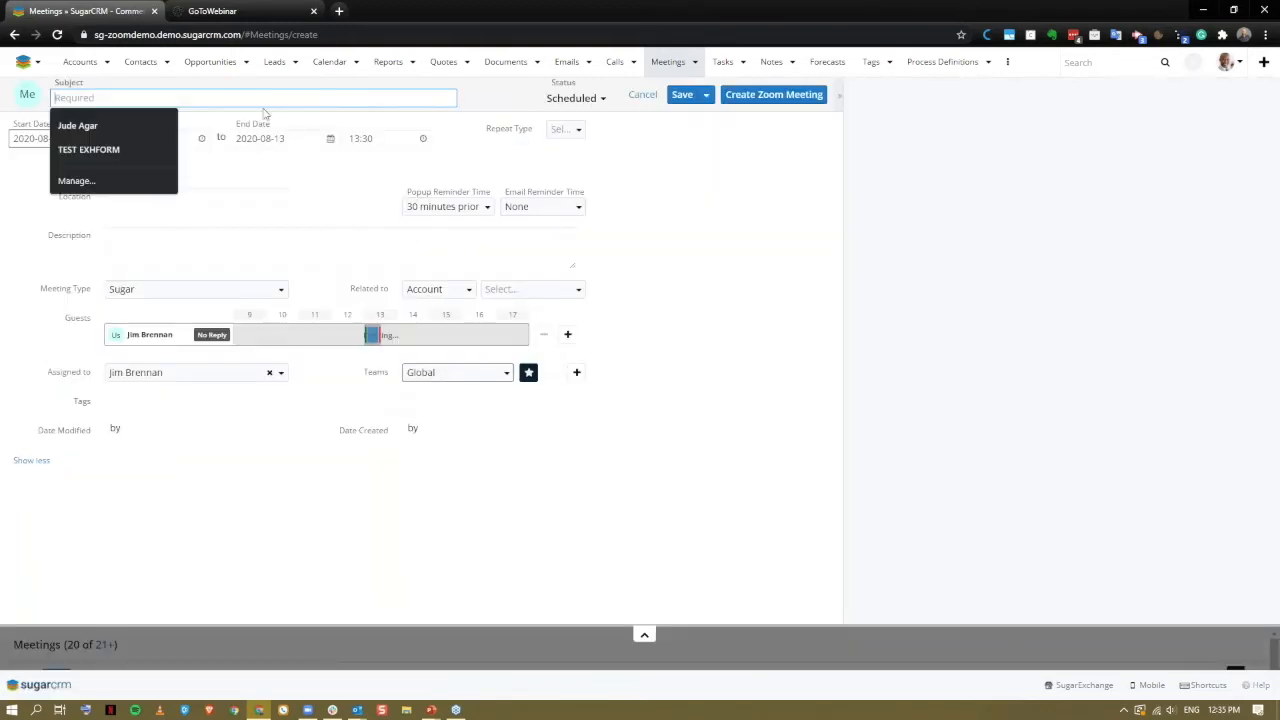
text(Demonstration meeting for)
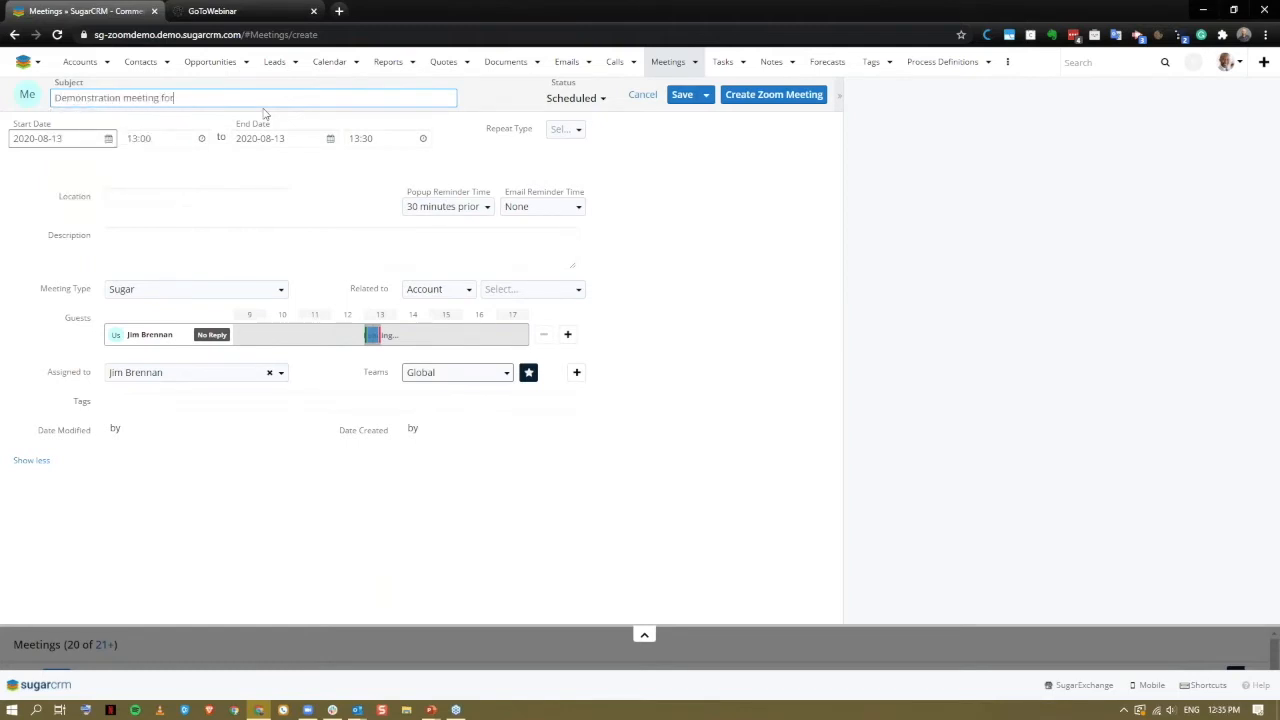
text(webinar)
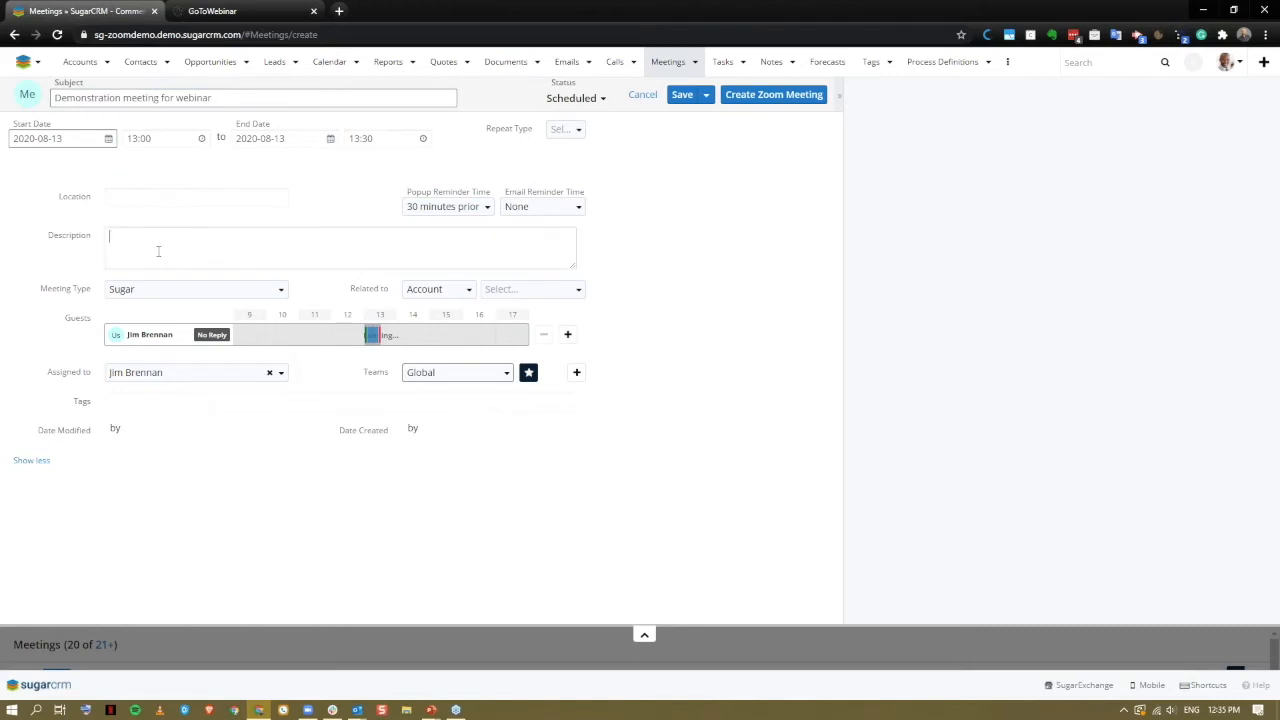
text(Best meet)
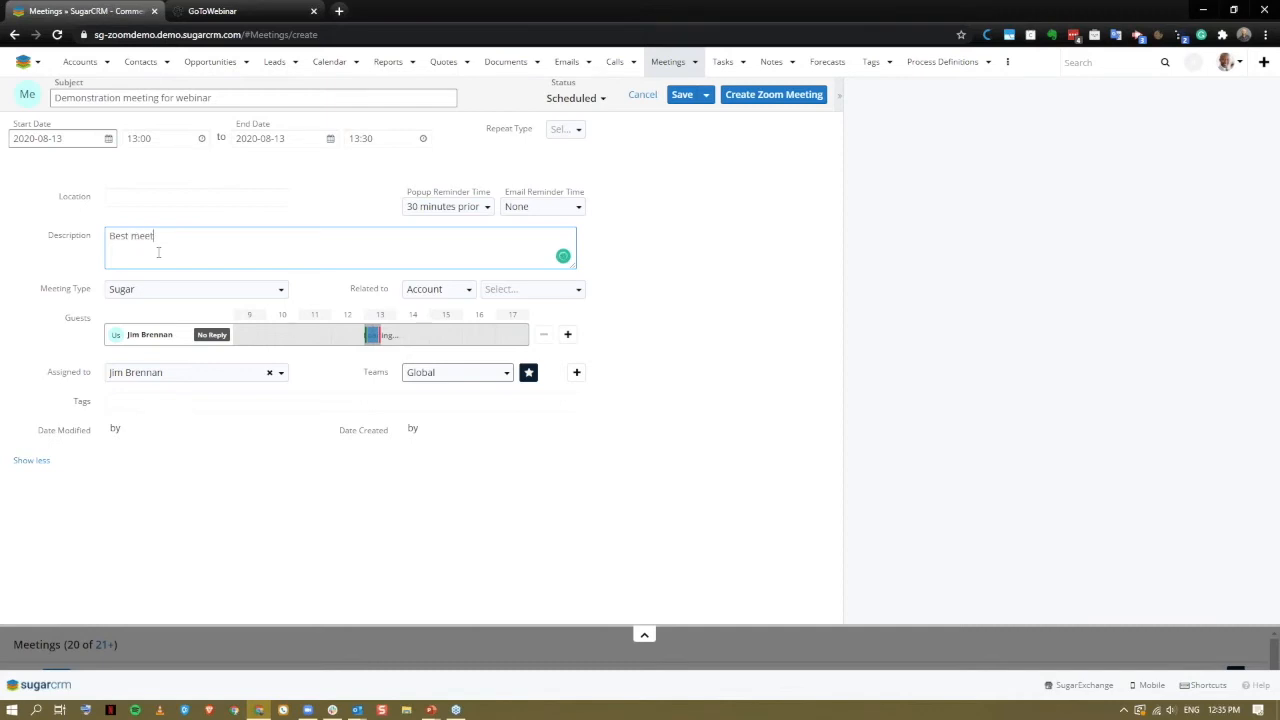
text(ing ever!)
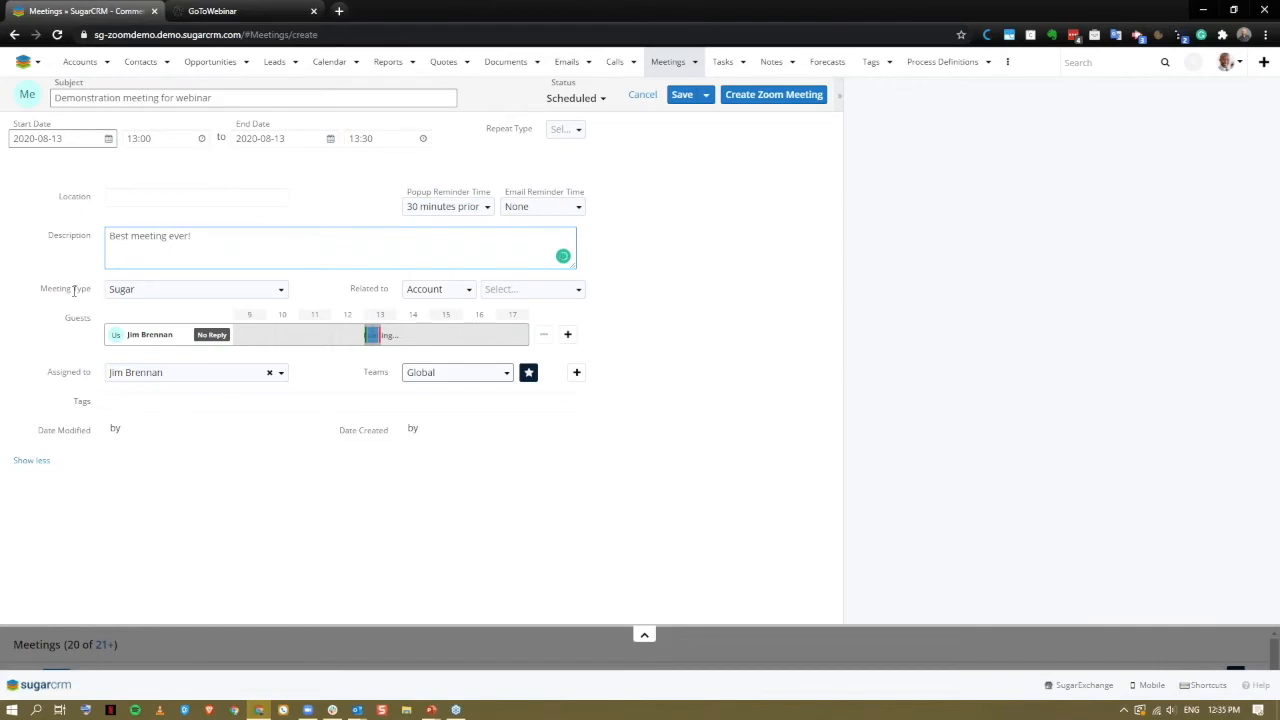
click(195, 289)
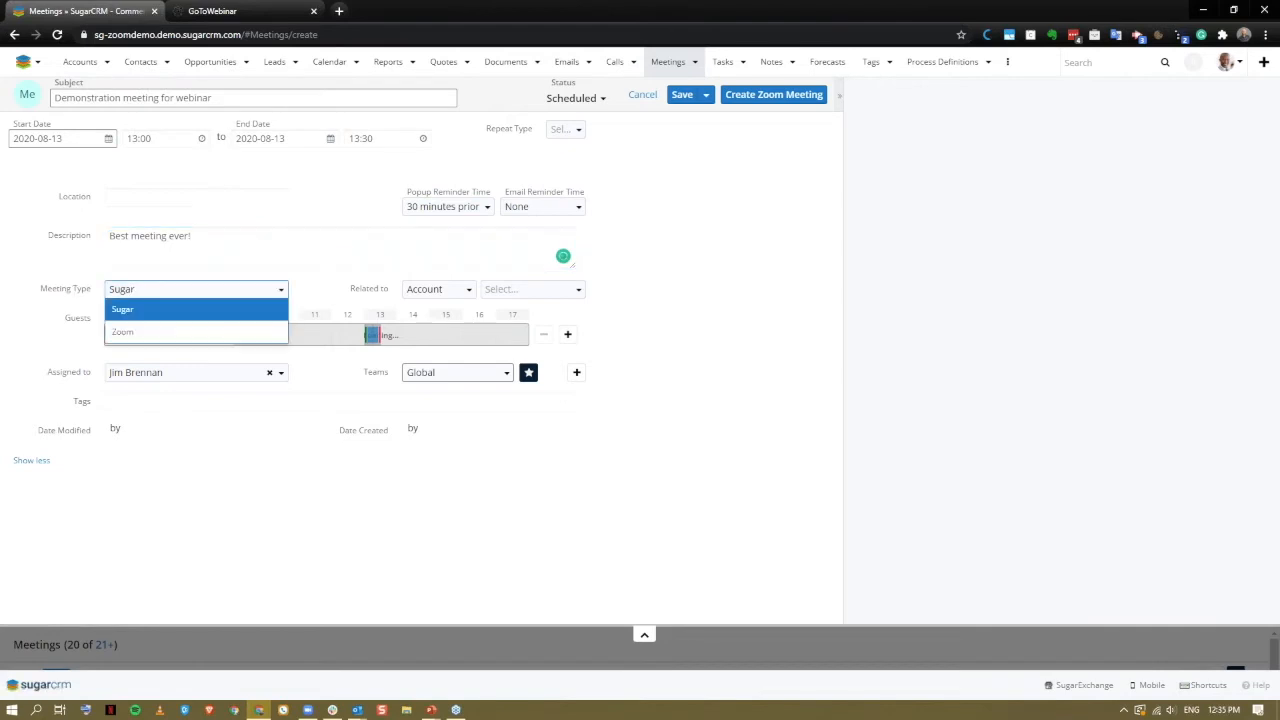
click(122, 331)
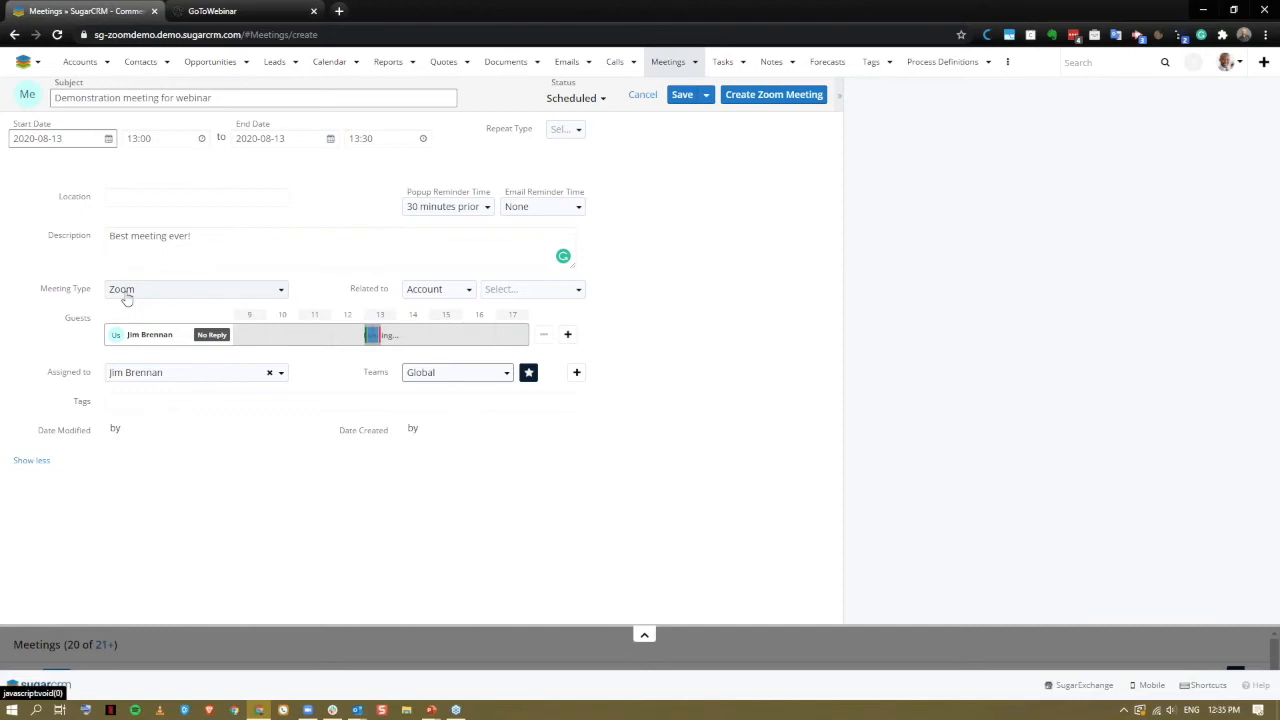
mouse_move(109, 296)
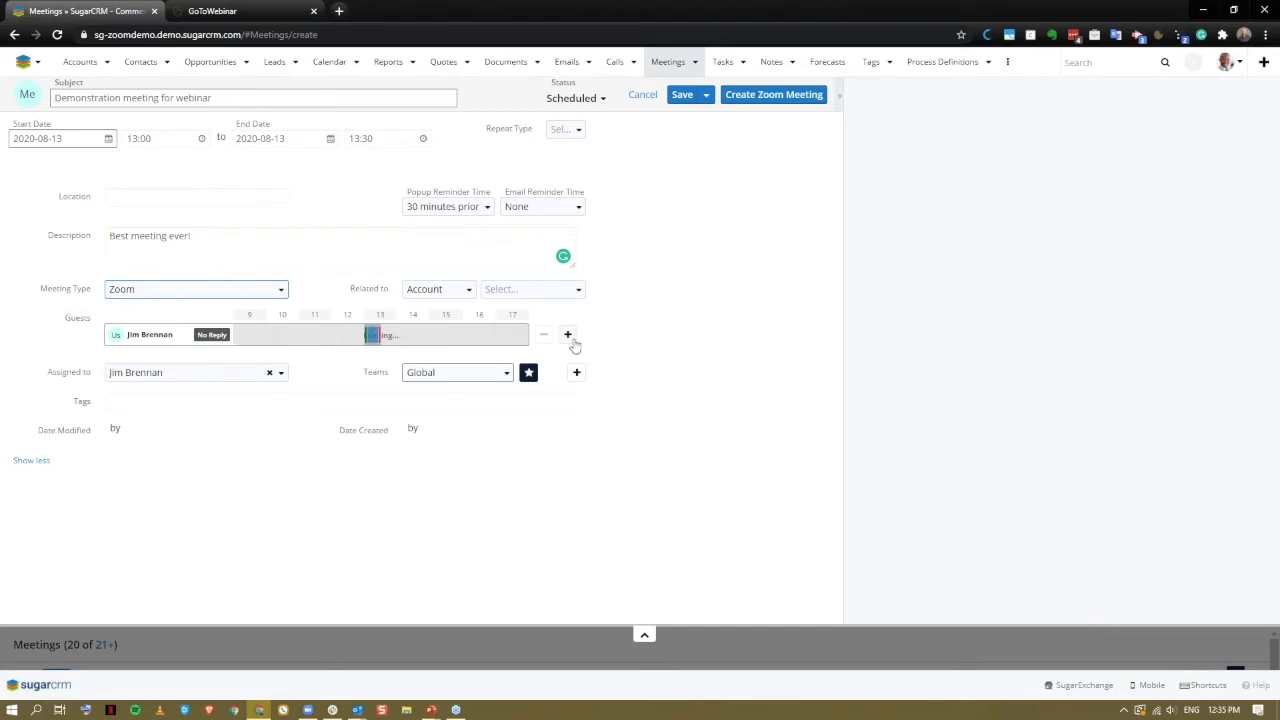
click(568, 334)
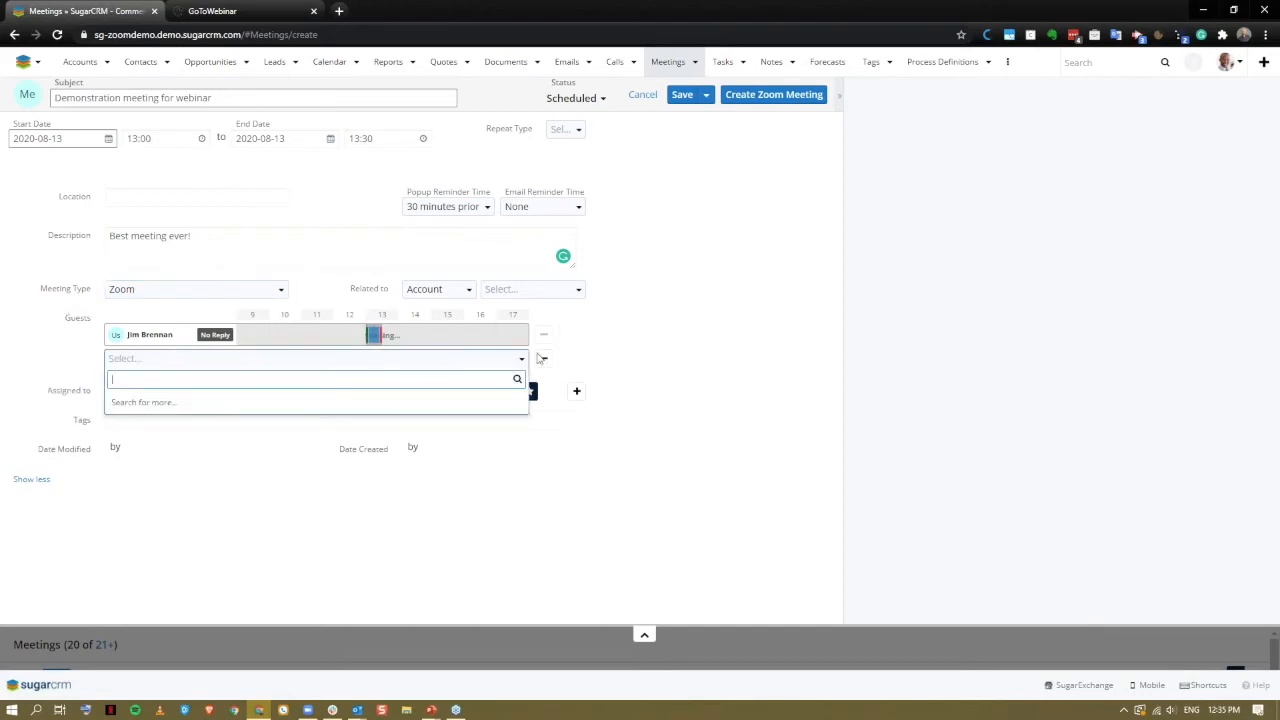
text(jude)
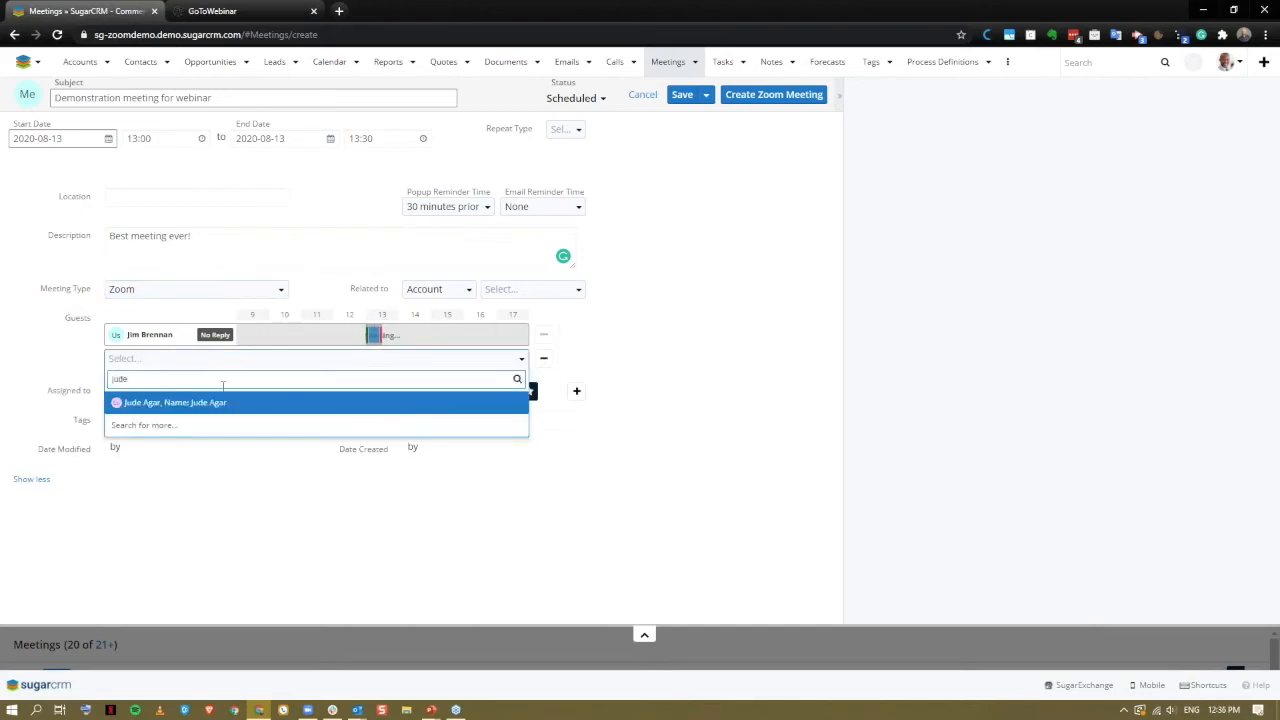
click(175, 402)
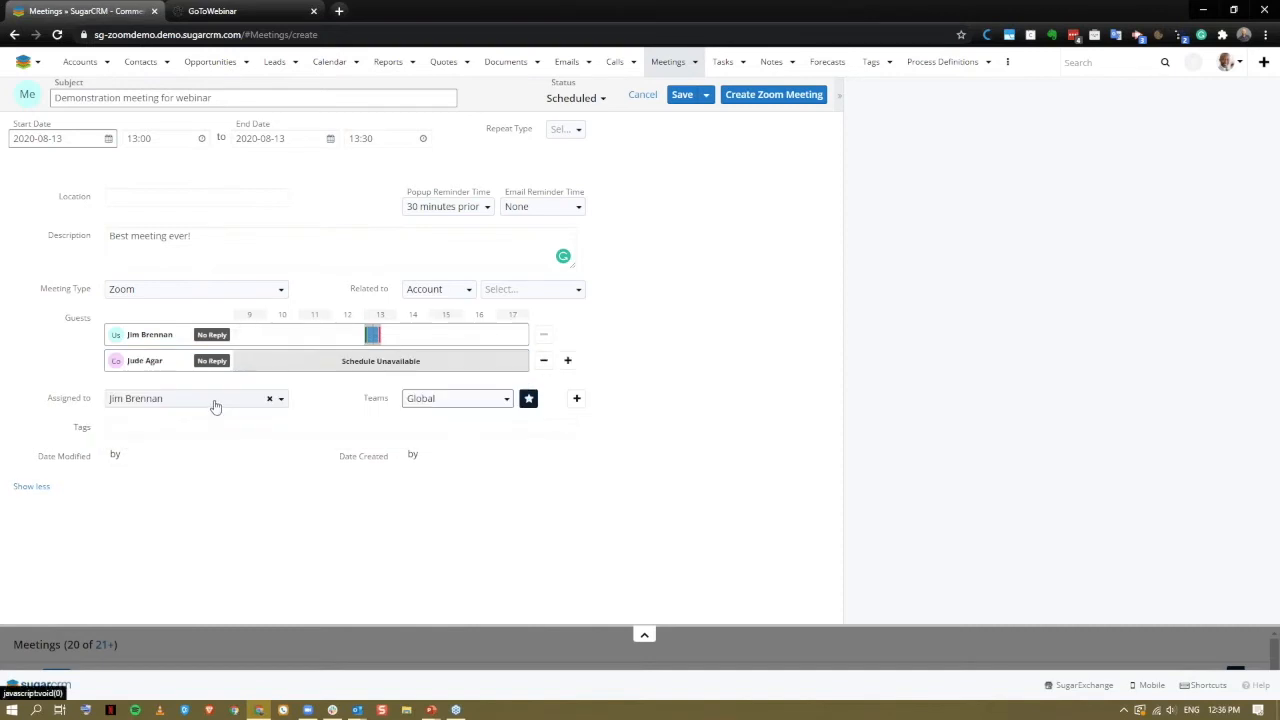
click(438, 289)
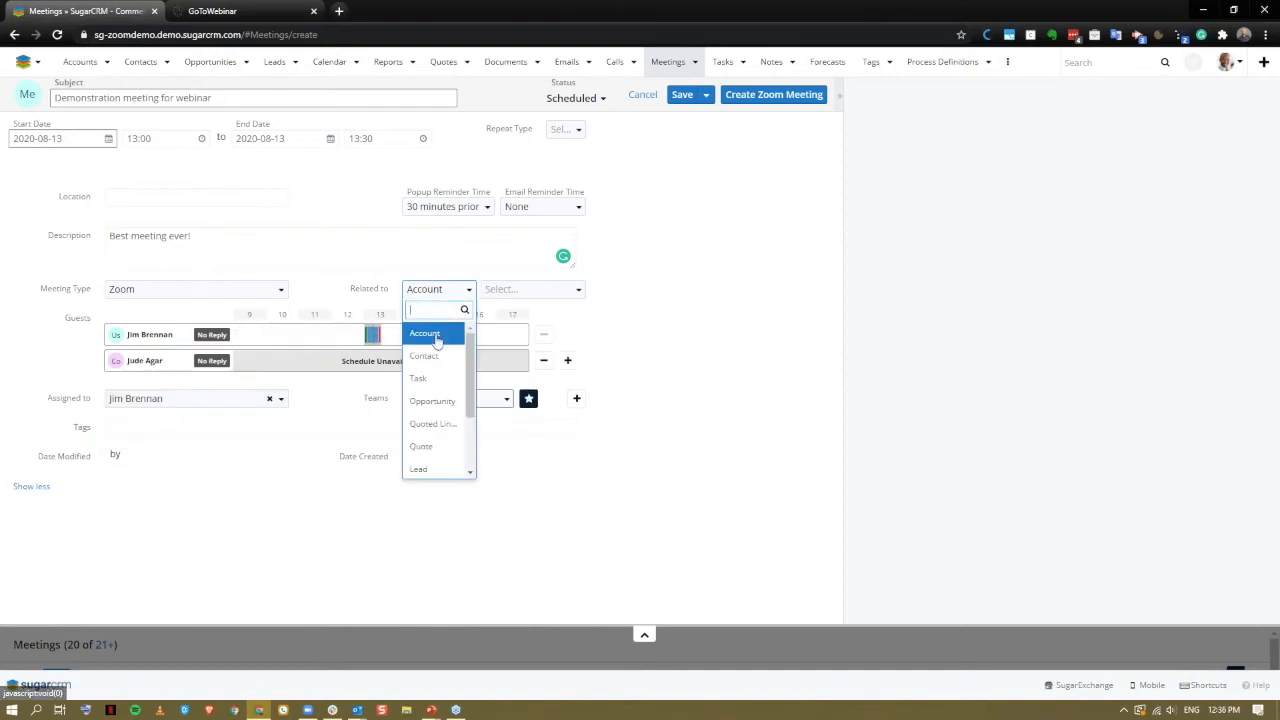
click(424, 356)
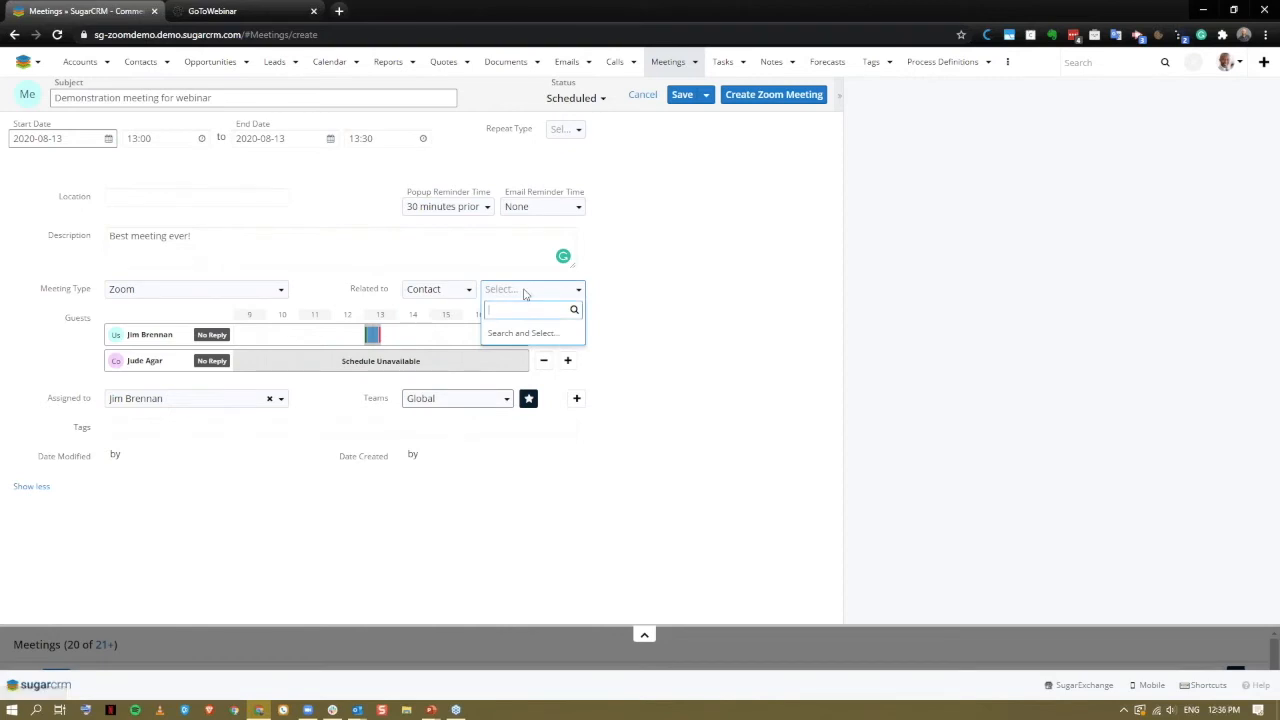
text(Jude)
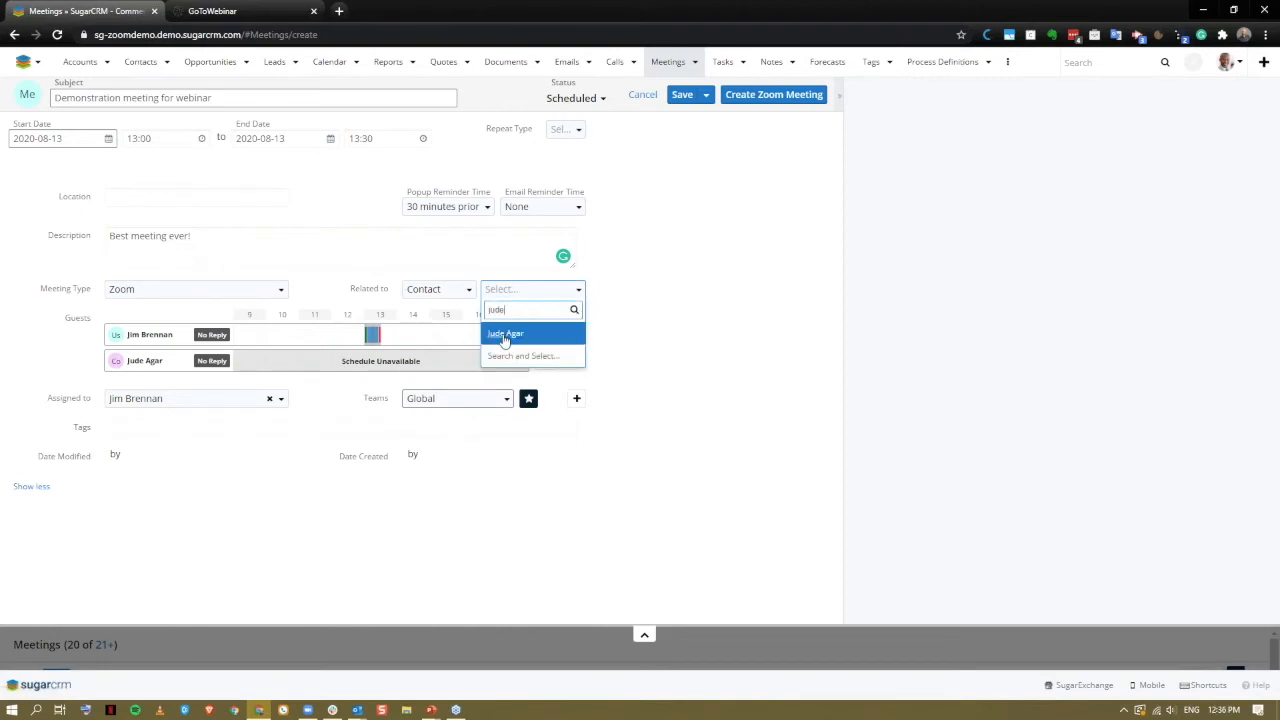
click(505, 333)
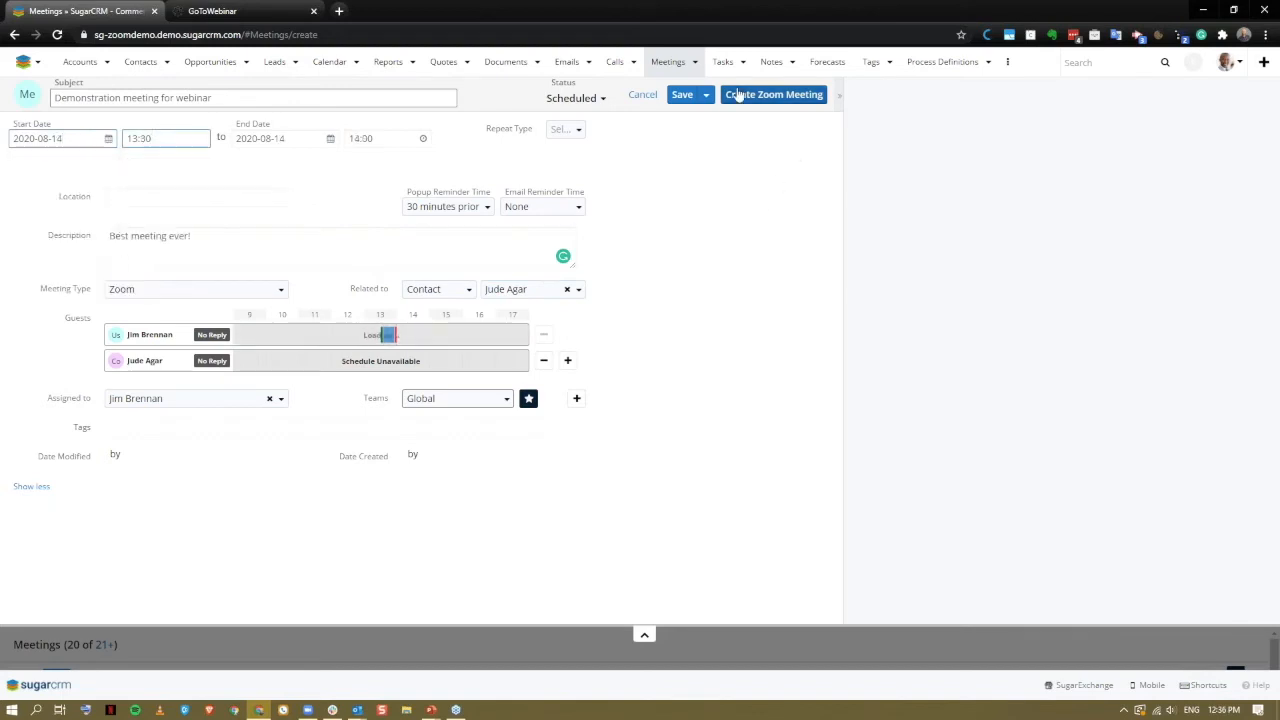
Create the Zoom meeting, saving 'Demonstration meeting for webinar' to the Meetings list
click(682, 94)
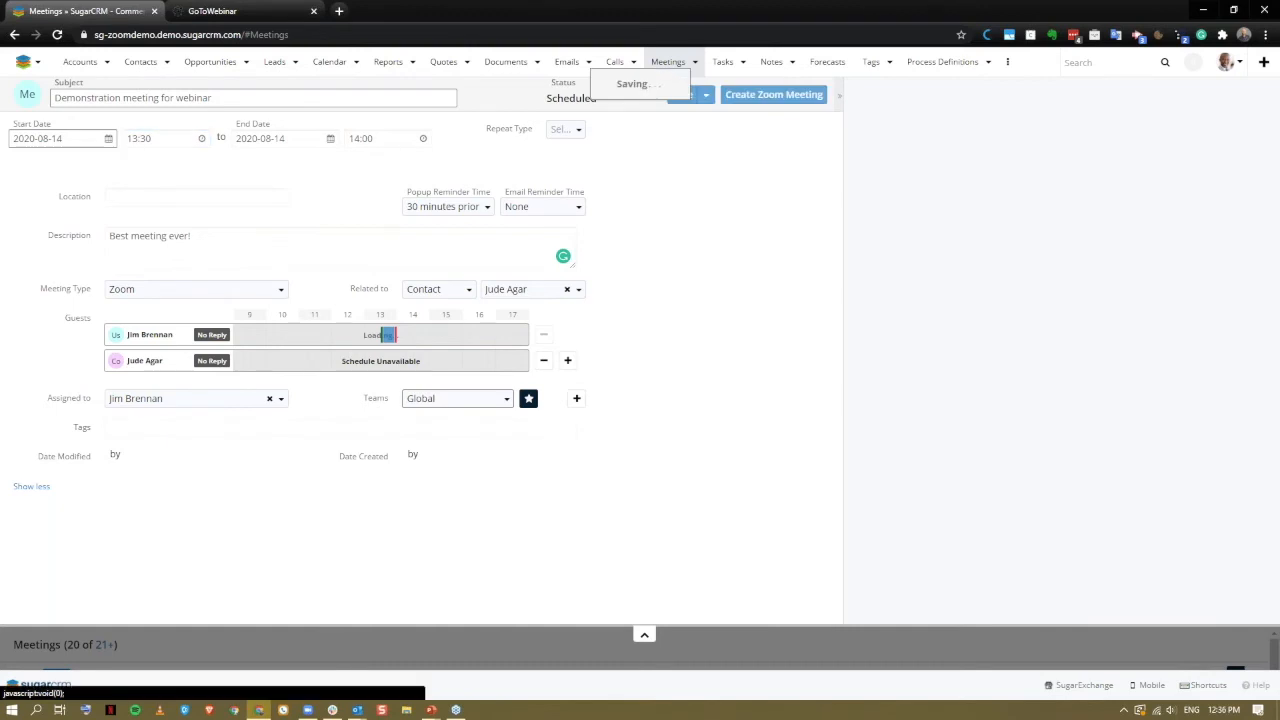
click(774, 94)
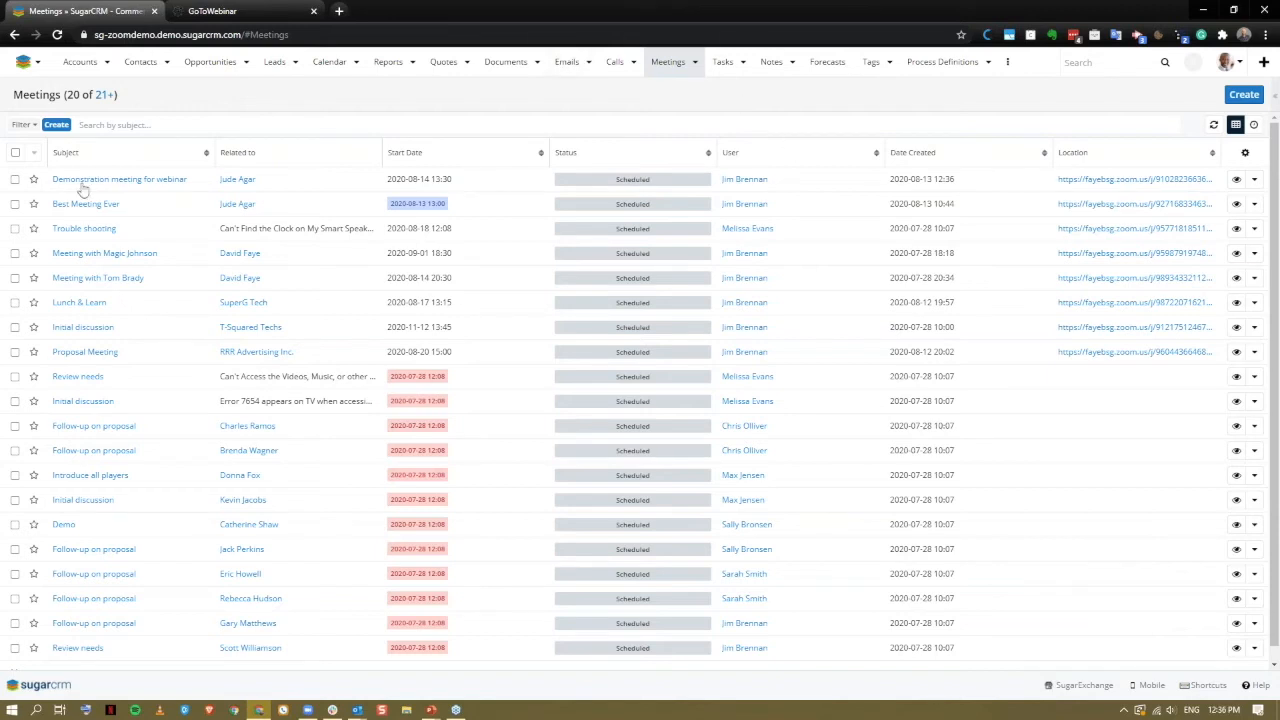
click(119, 179)
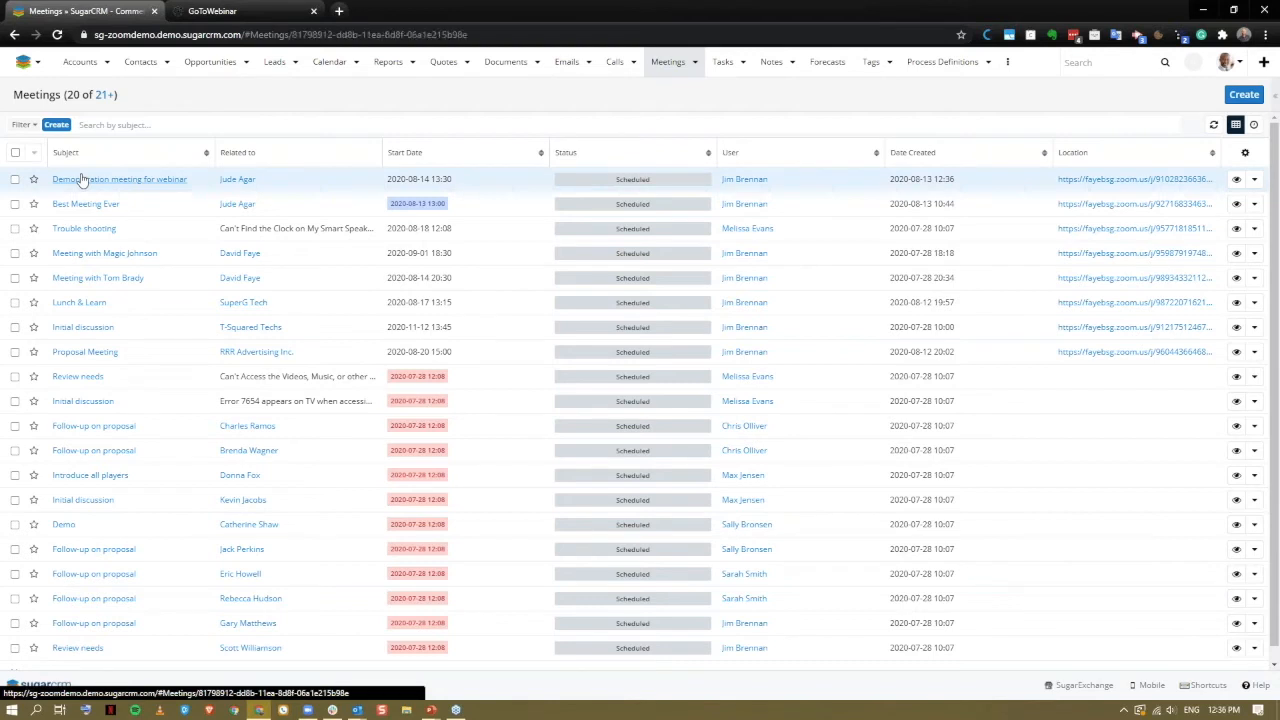
click(119, 179)
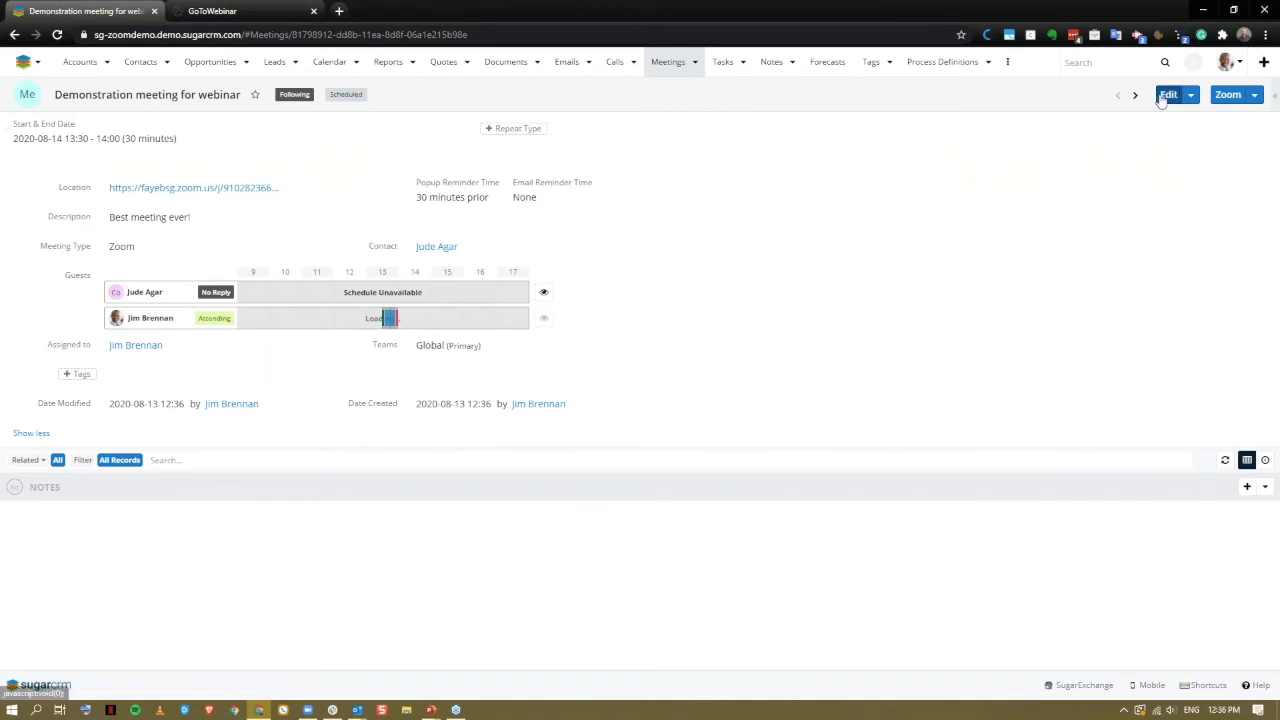
click(1168, 94)
text(tom)
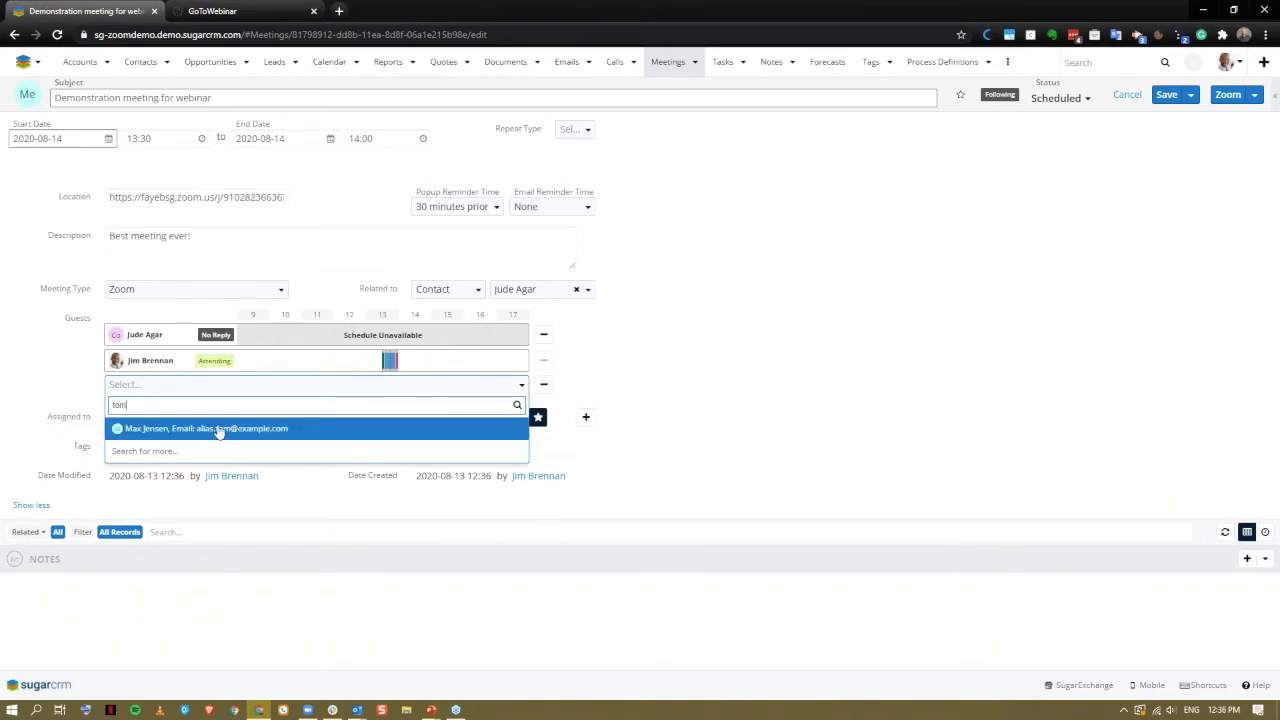
click(206, 428)
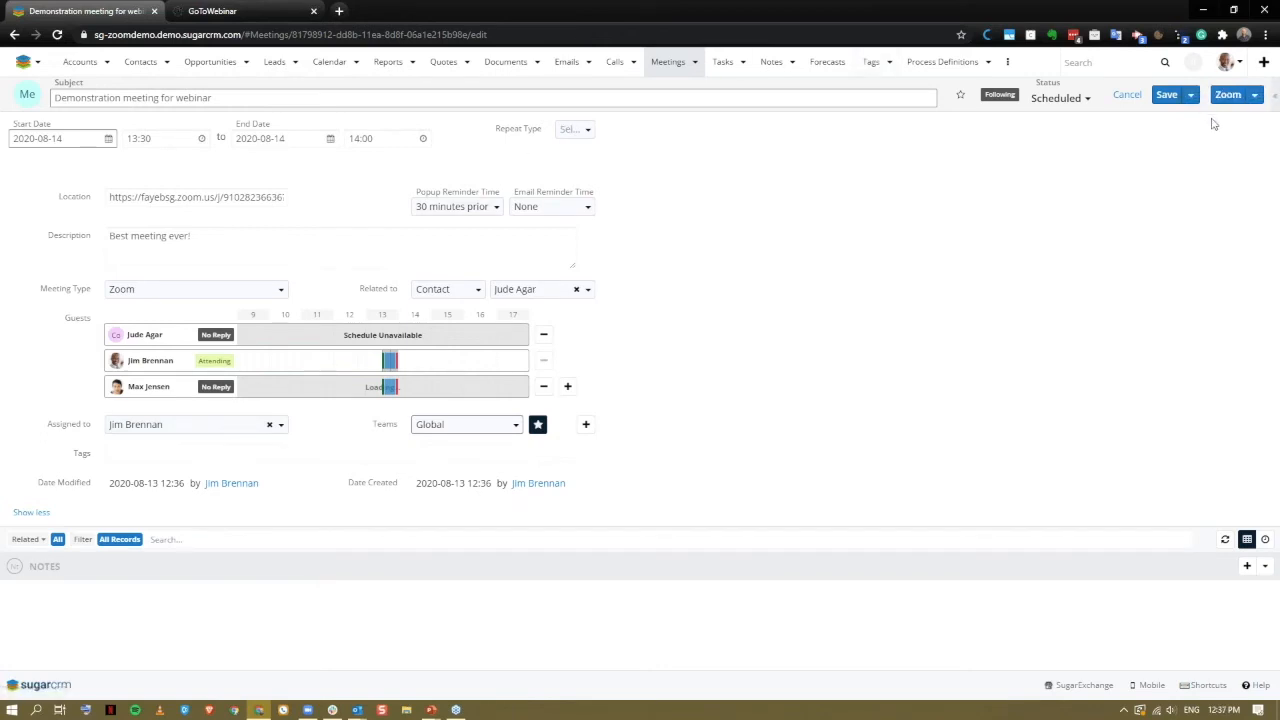
click(1254, 94)
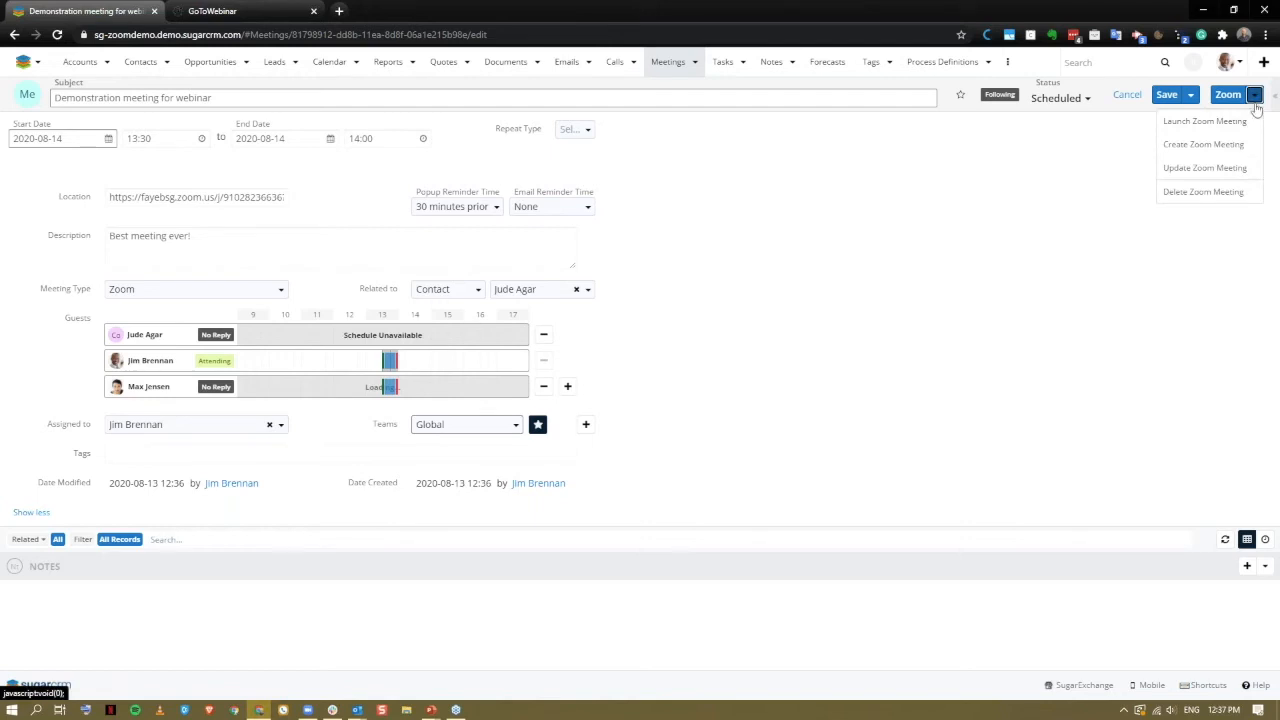
mouse_move(1205, 120)
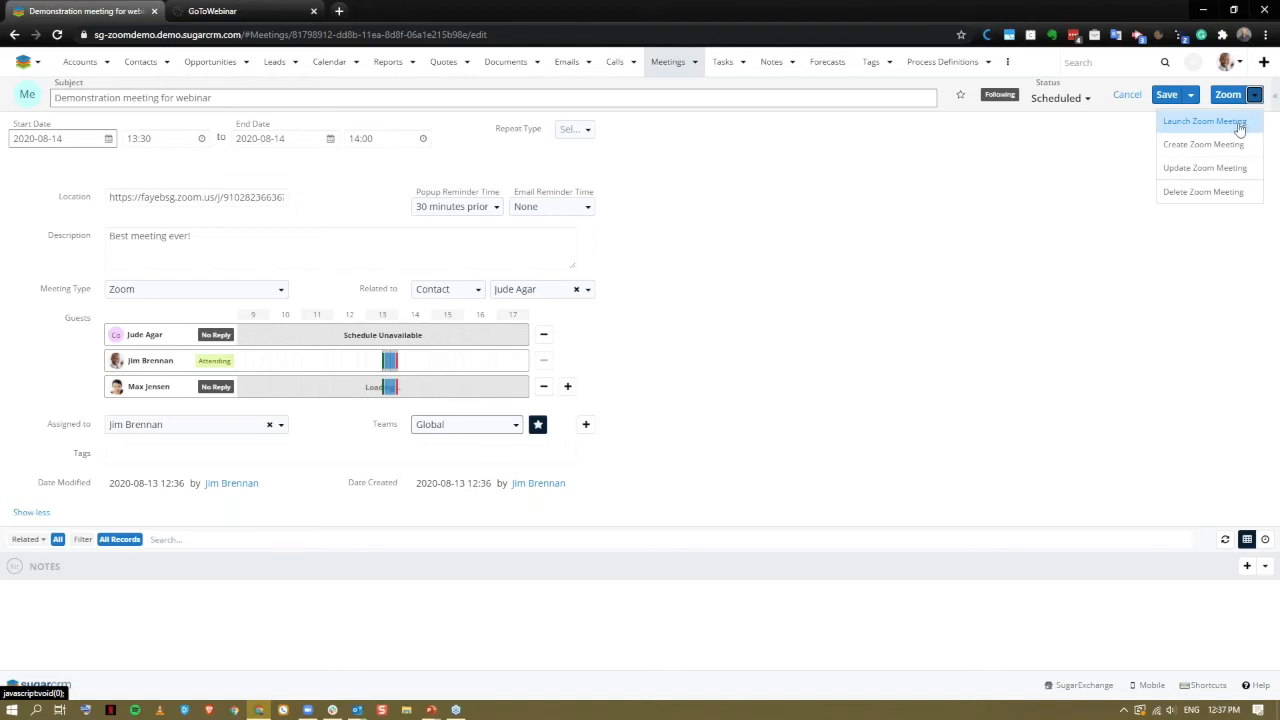
mouse_move(182, 289)
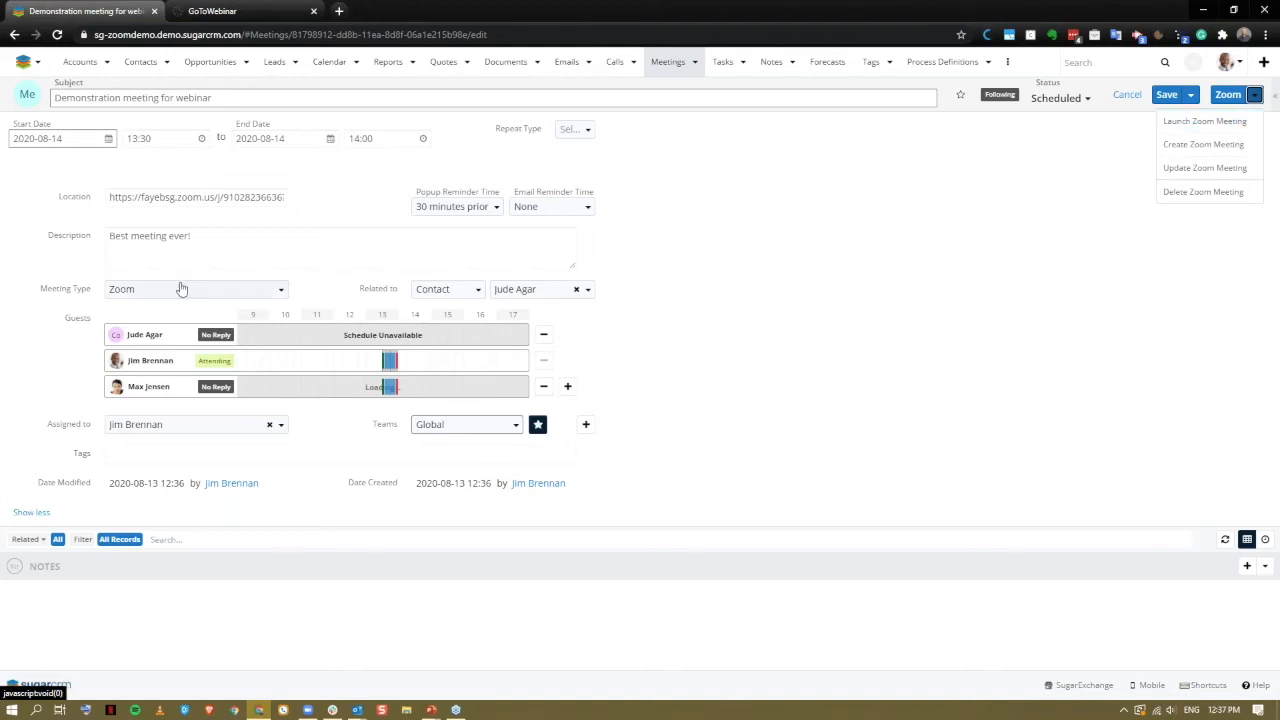
Toggle the meeting type to Sugar and back to Zoom, then update the Zoom meeting
click(195, 289)
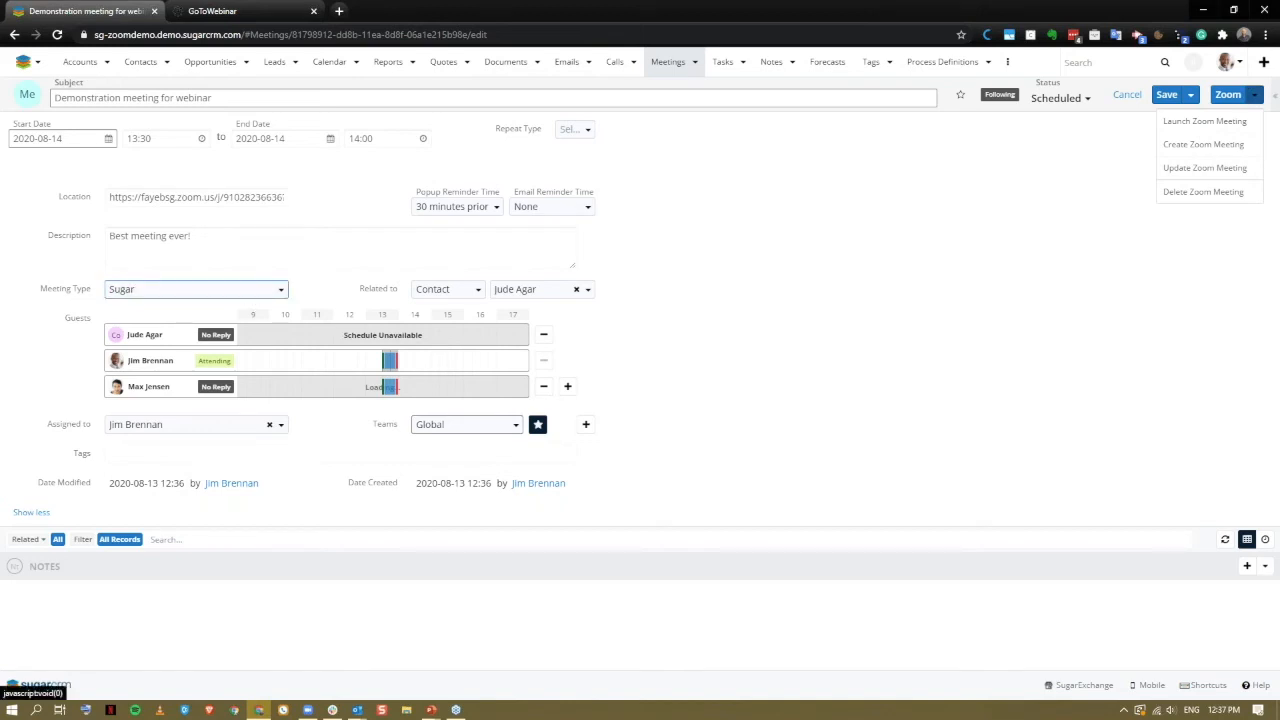
mouse_move(1204, 144)
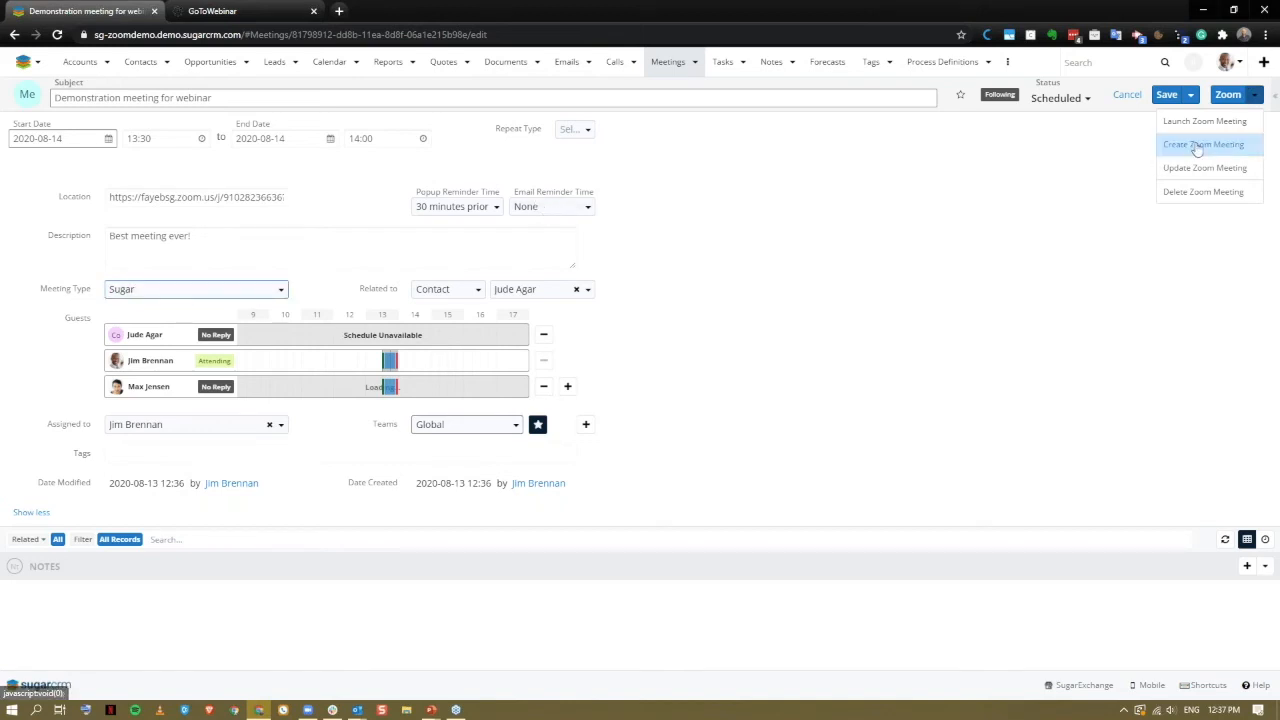
mouse_move(187, 226)
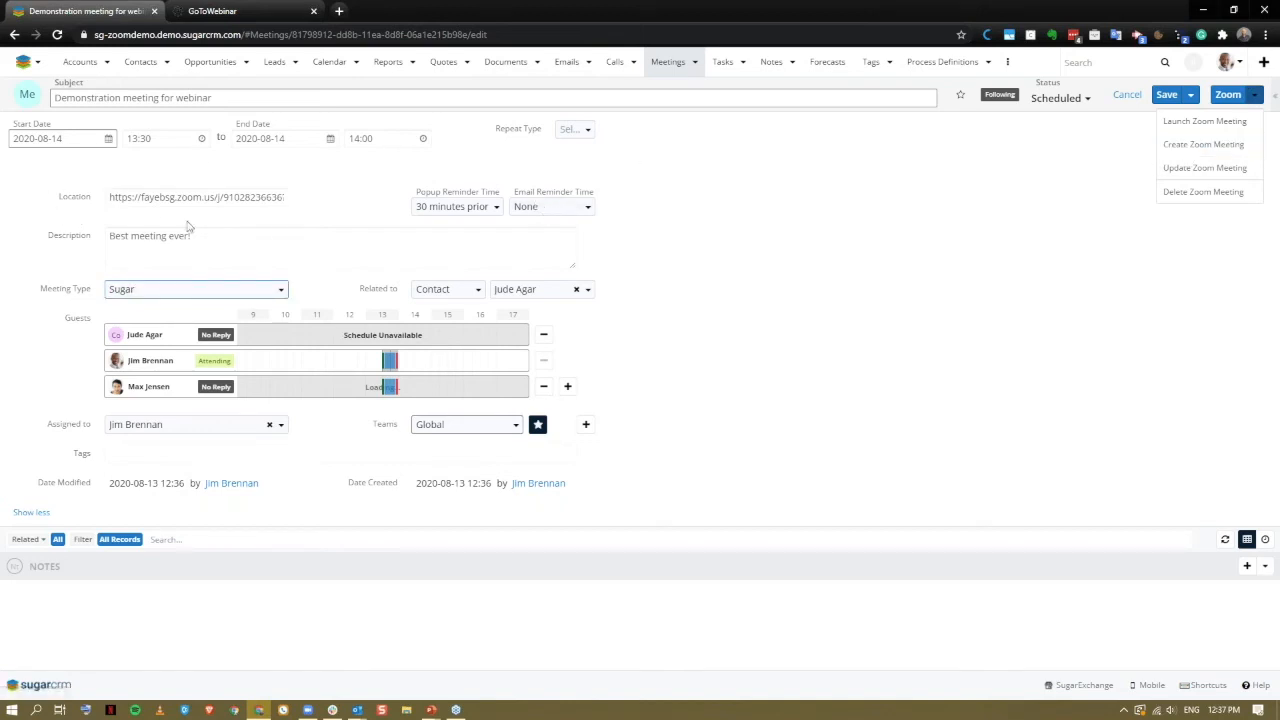
mouse_move(123, 225)
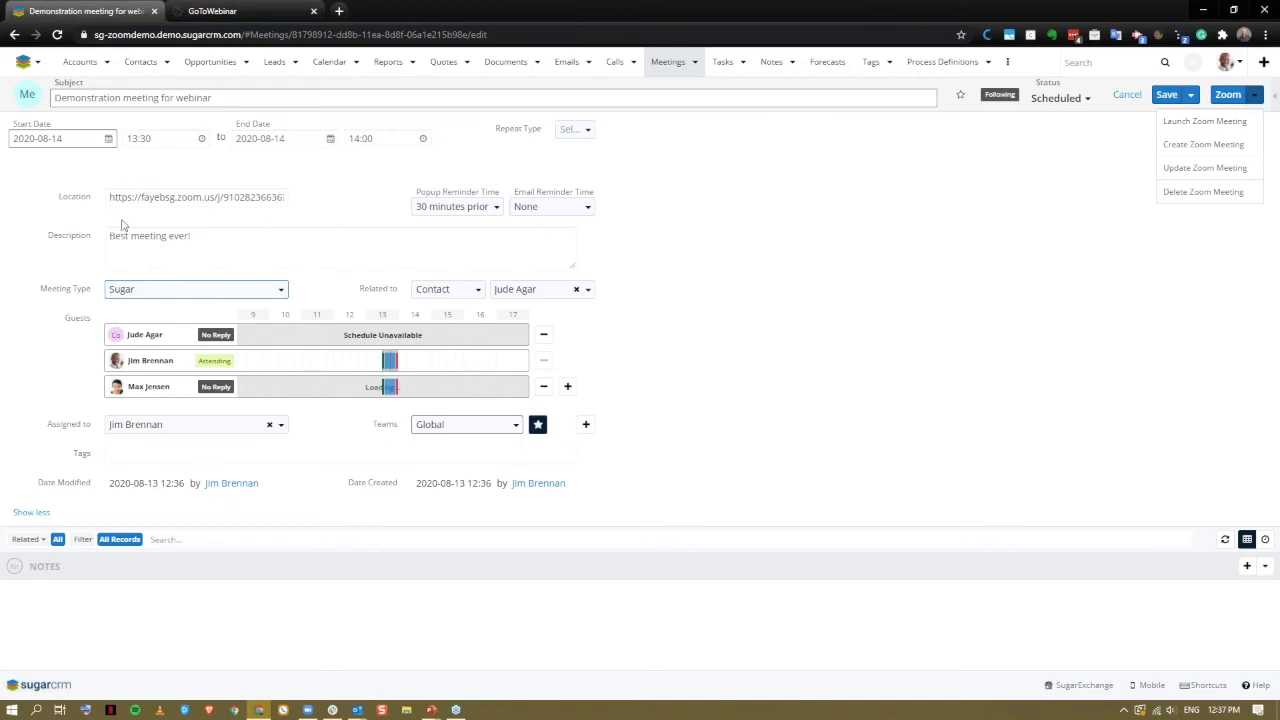
click(195, 289)
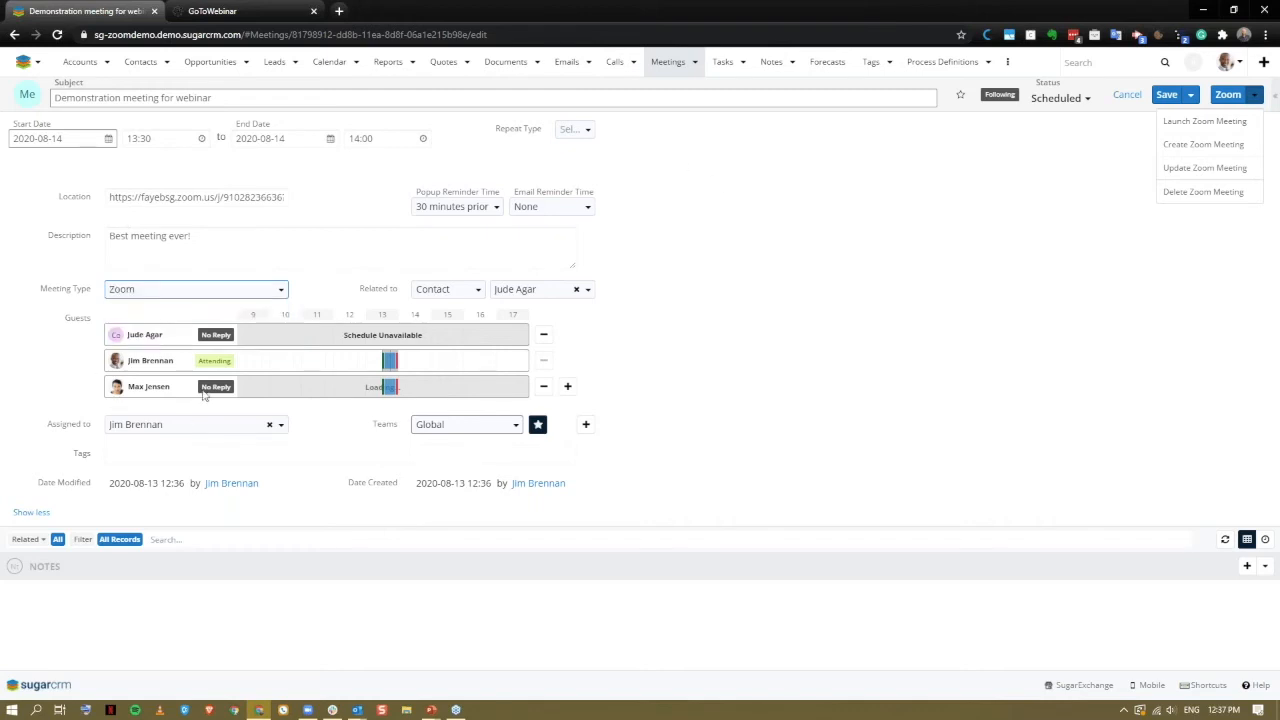
mouse_move(311, 418)
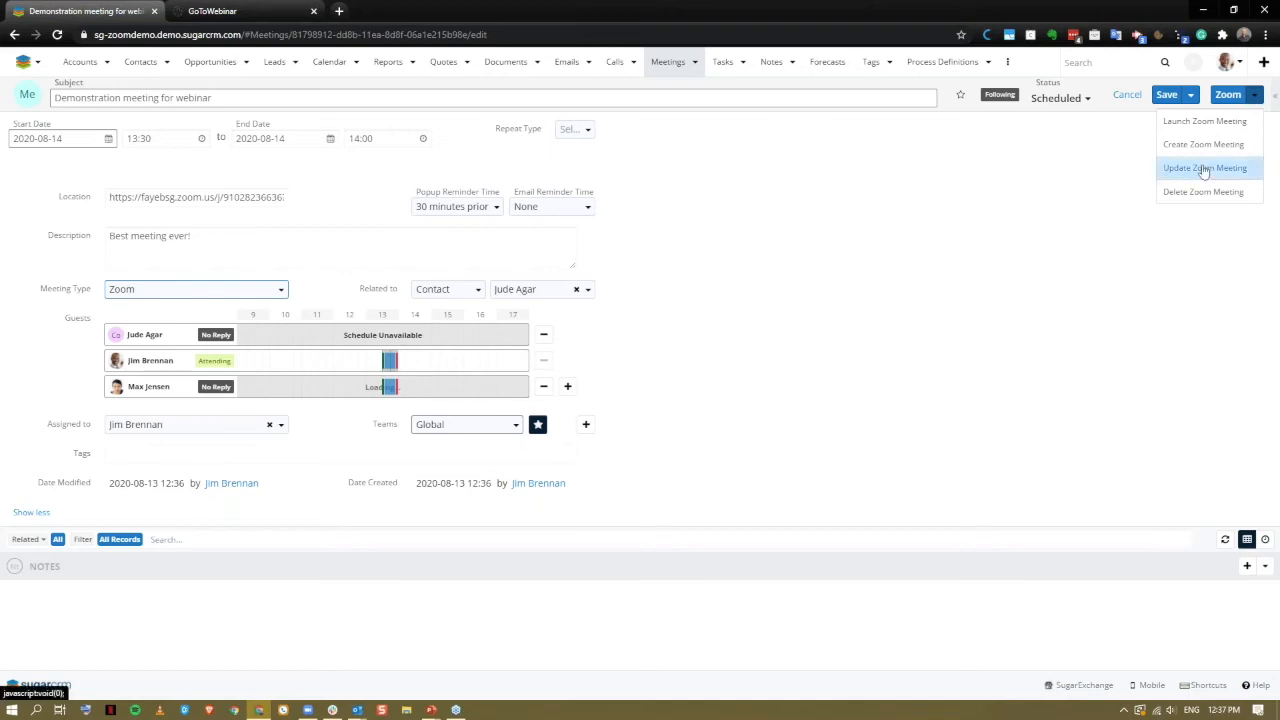
click(1205, 167)
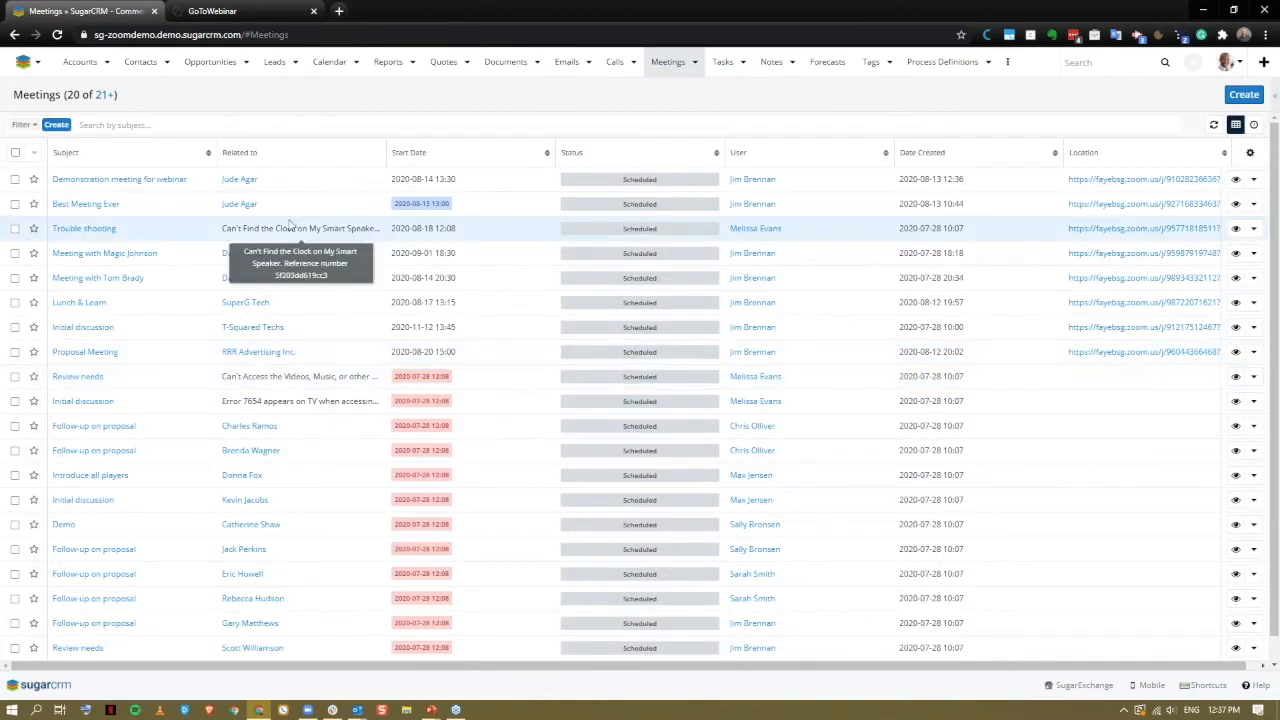
mouse_move(1119, 157)
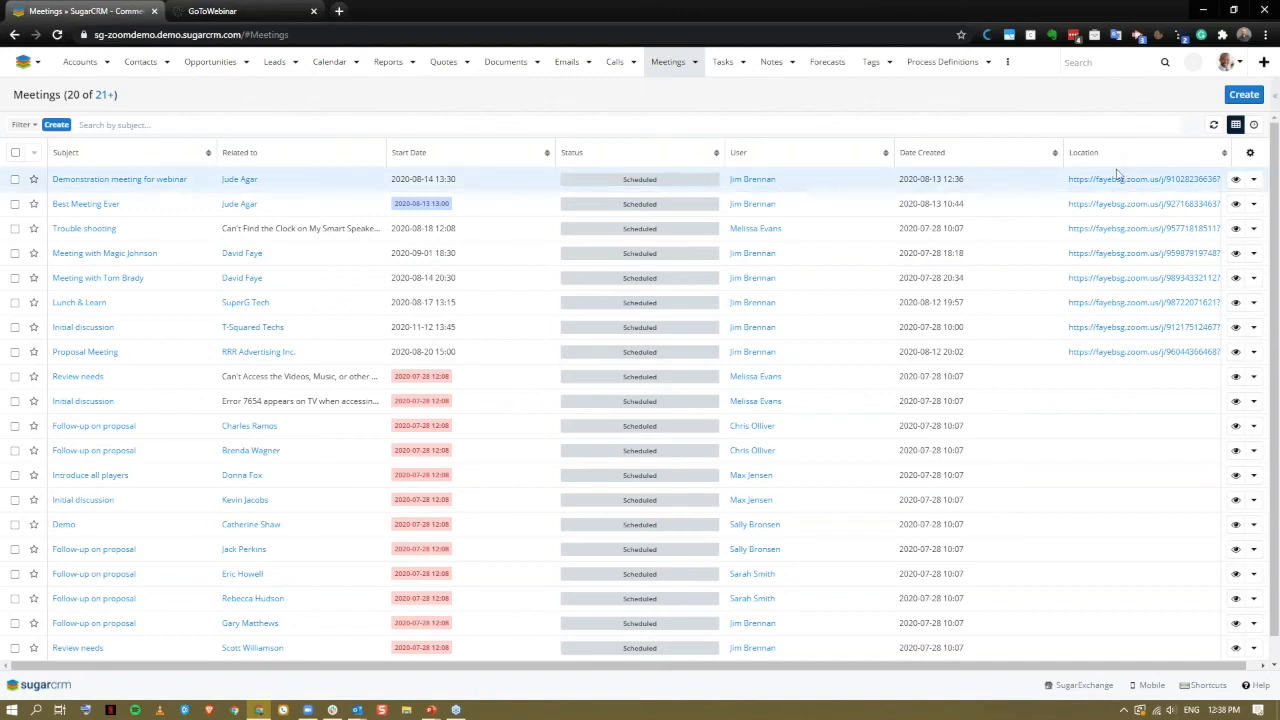
mouse_move(1145, 178)
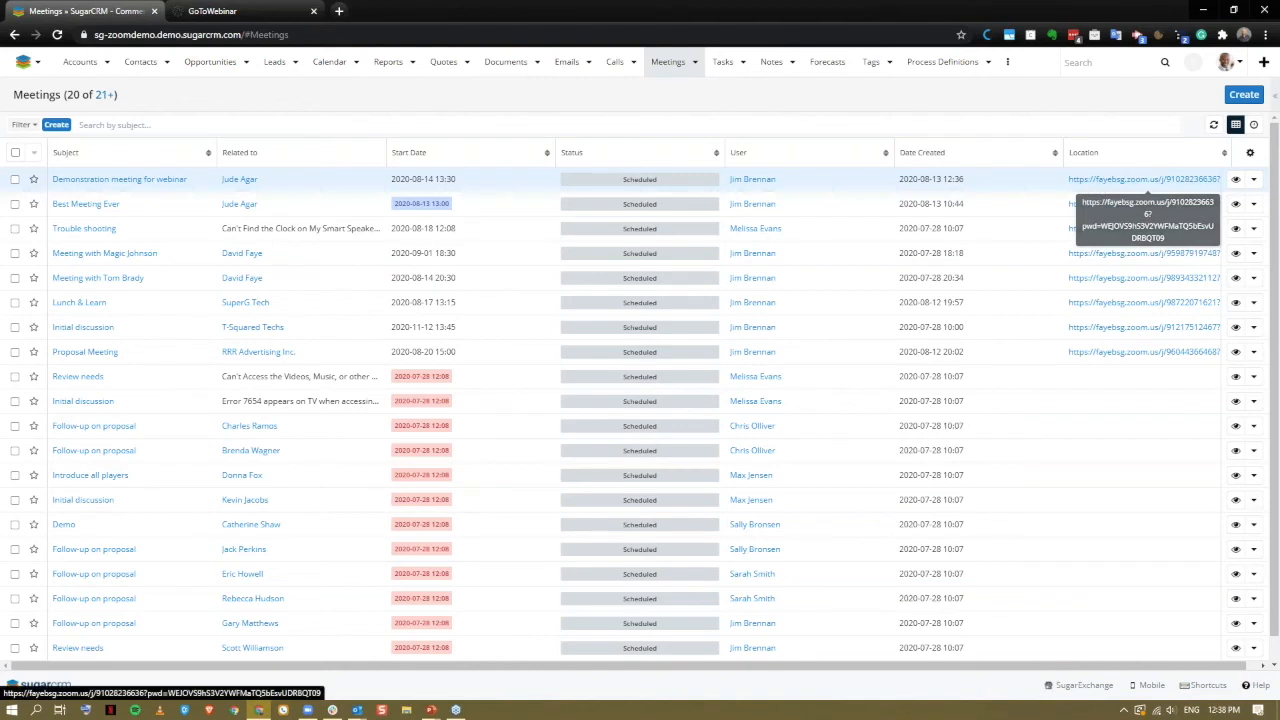
mouse_move(708, 122)
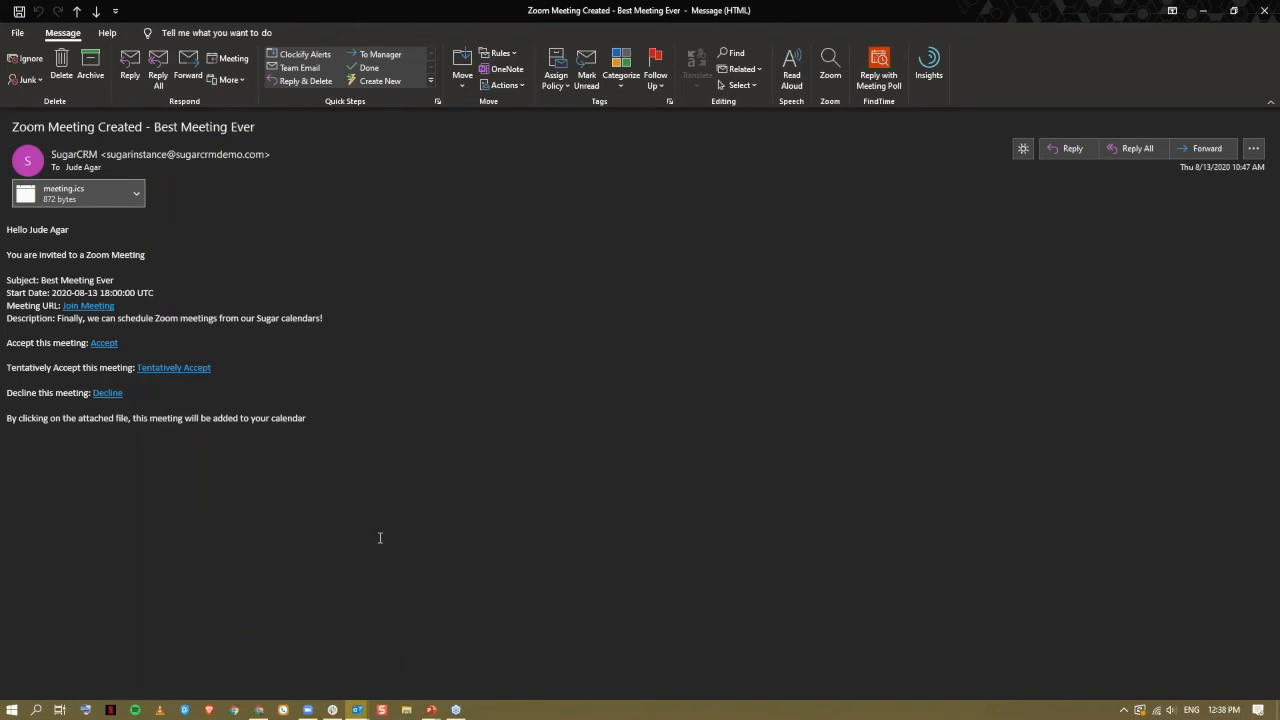
mouse_move(88, 305)
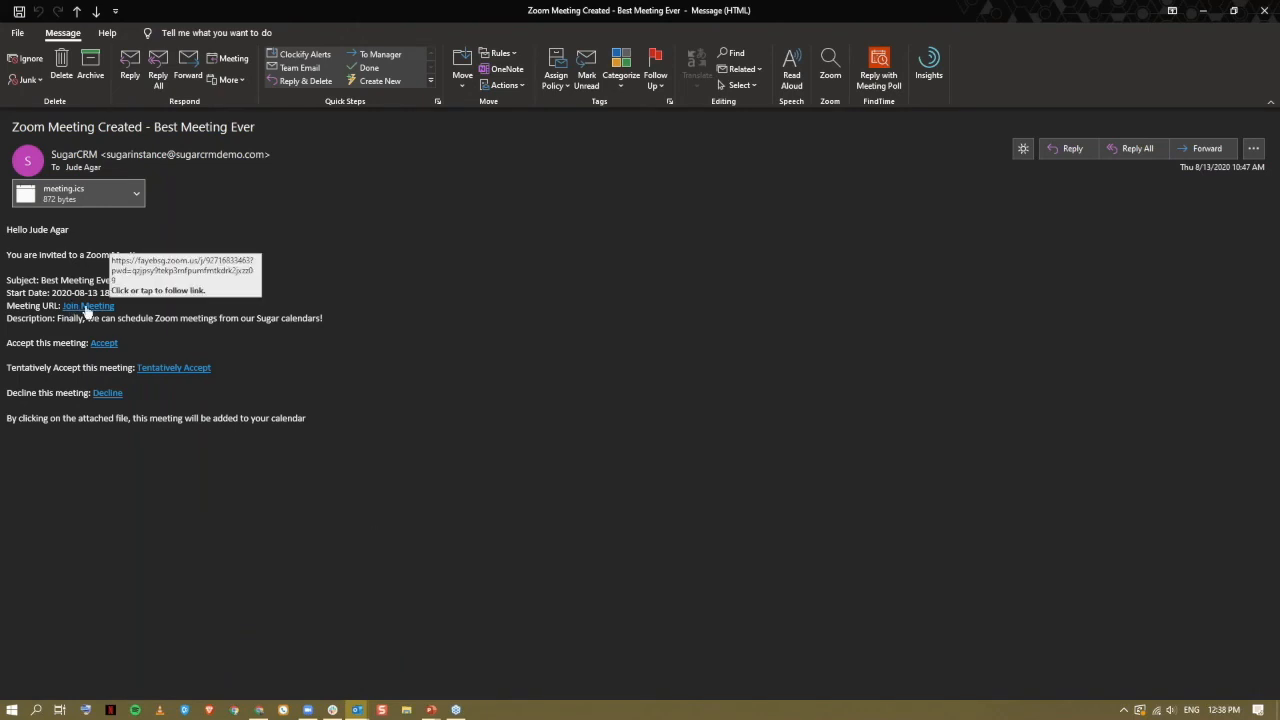
mouse_move(123, 349)
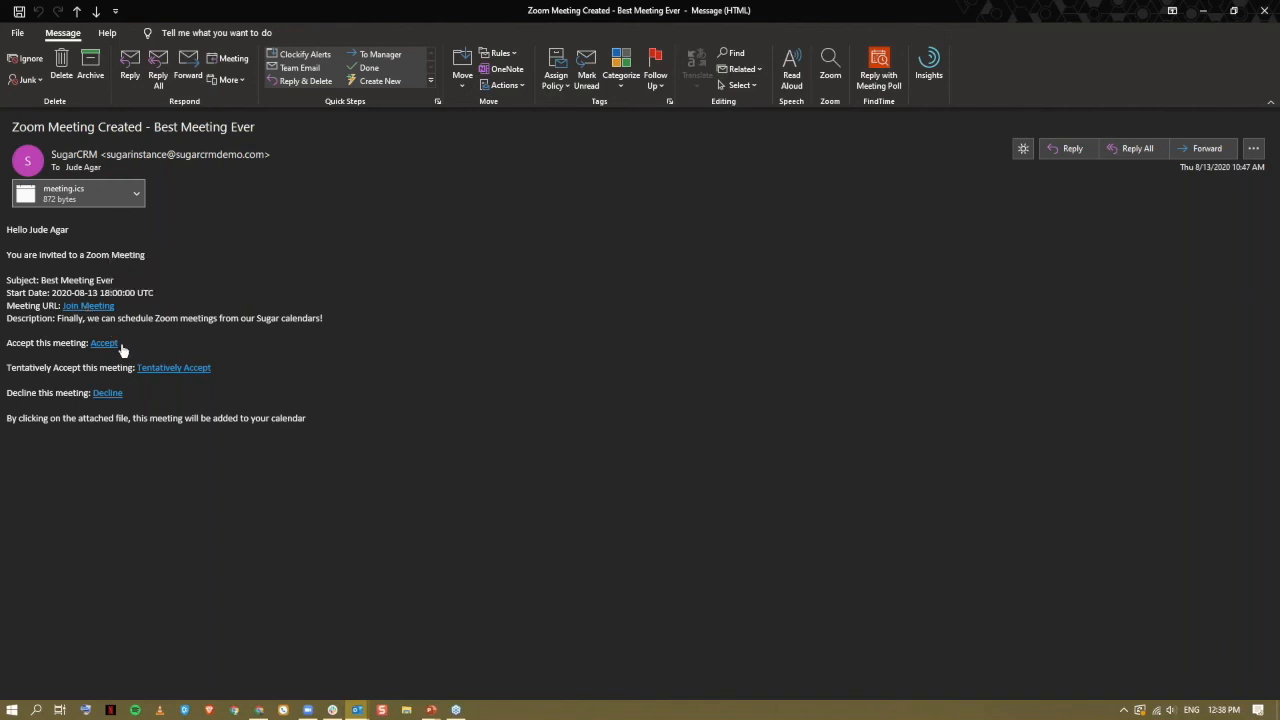
mouse_move(173, 367)
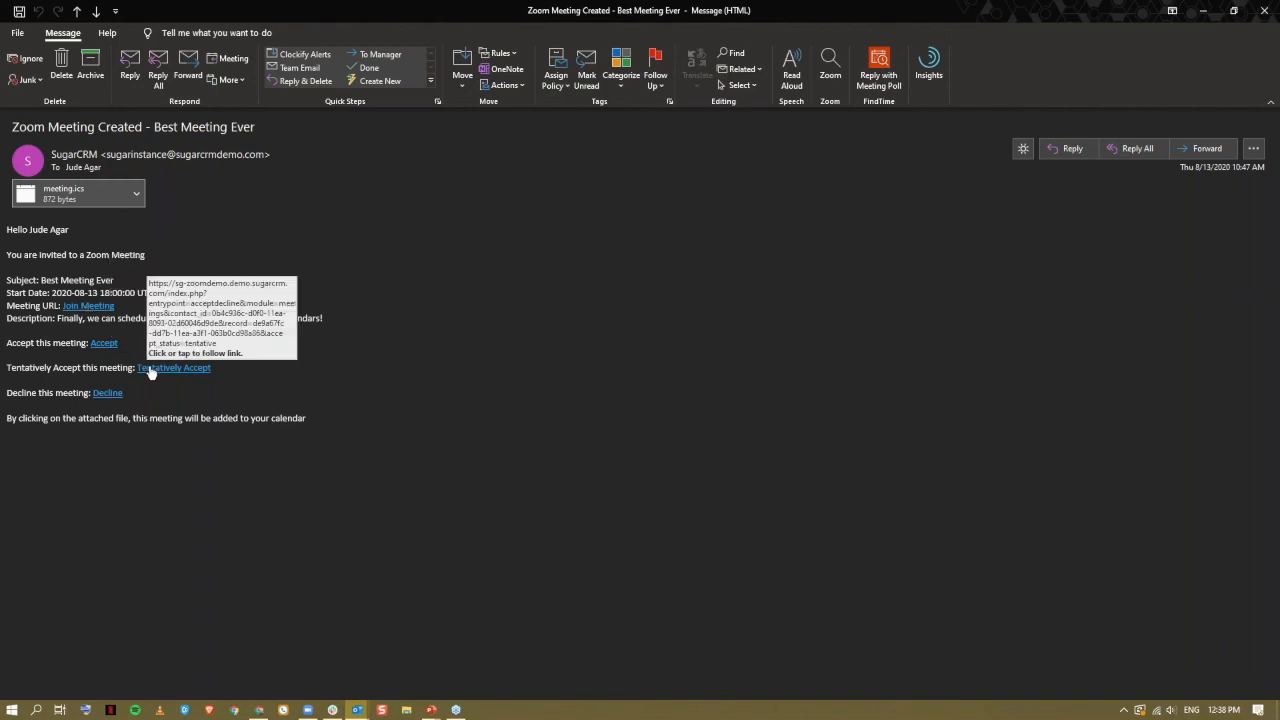
mouse_move(119, 380)
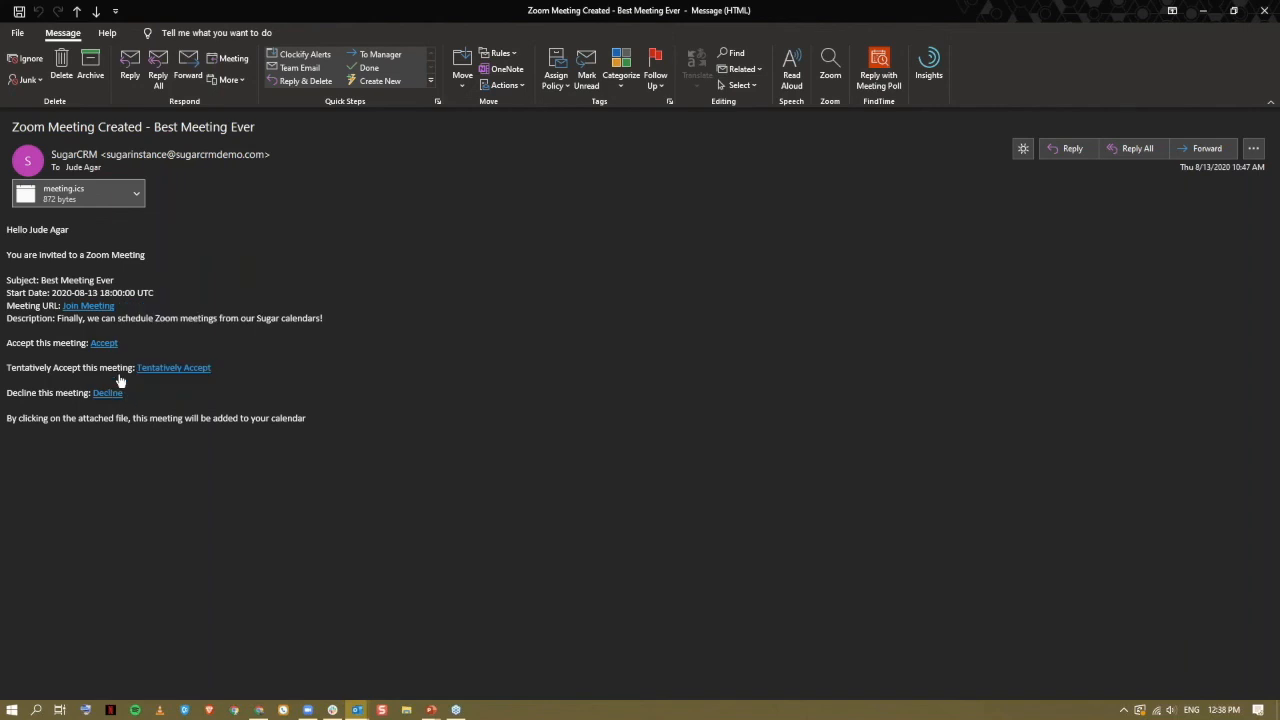
mouse_move(104, 342)
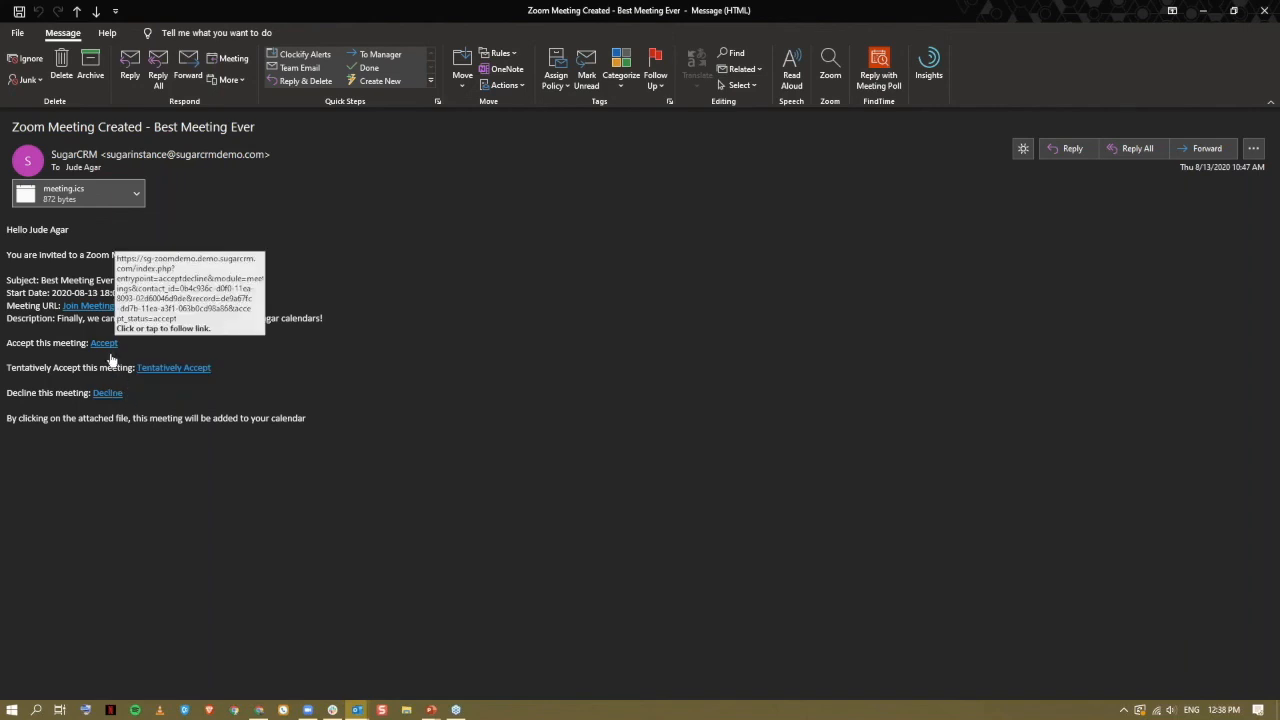
mouse_move(115, 375)
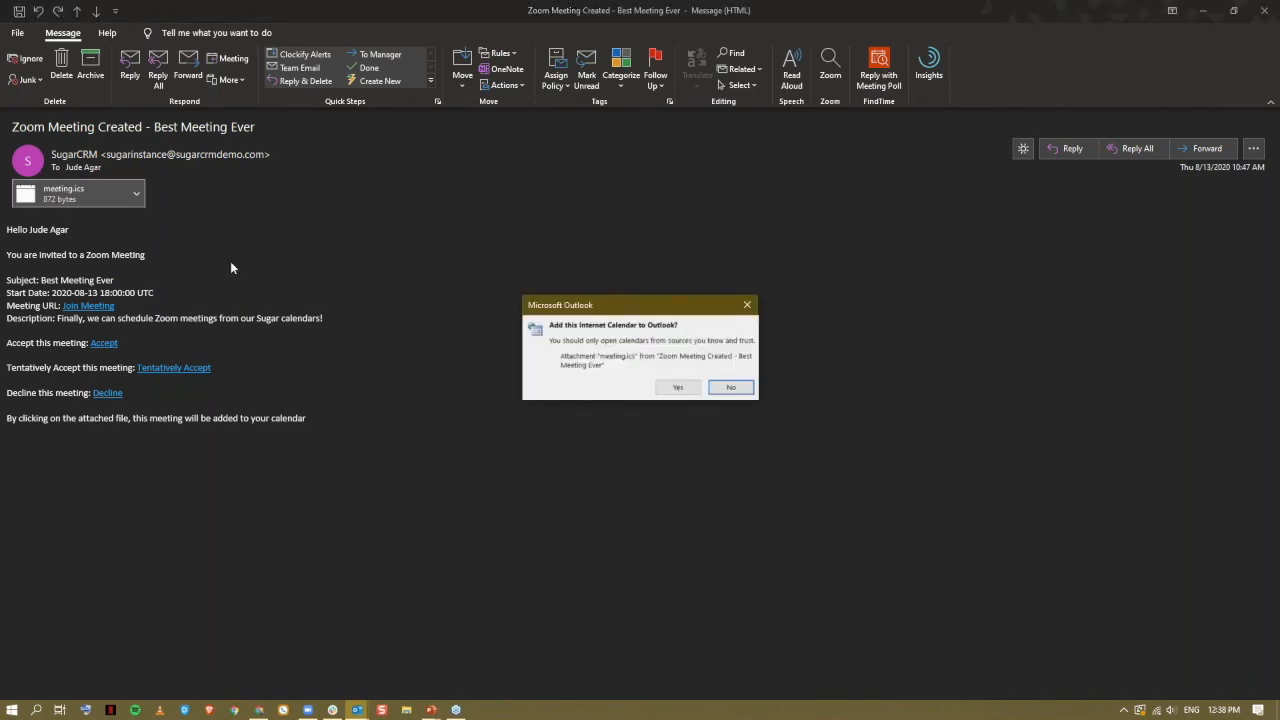
Approve the calendar prompt, open meeting.ics, and save the Best Meeting Ever appointment
click(730, 387)
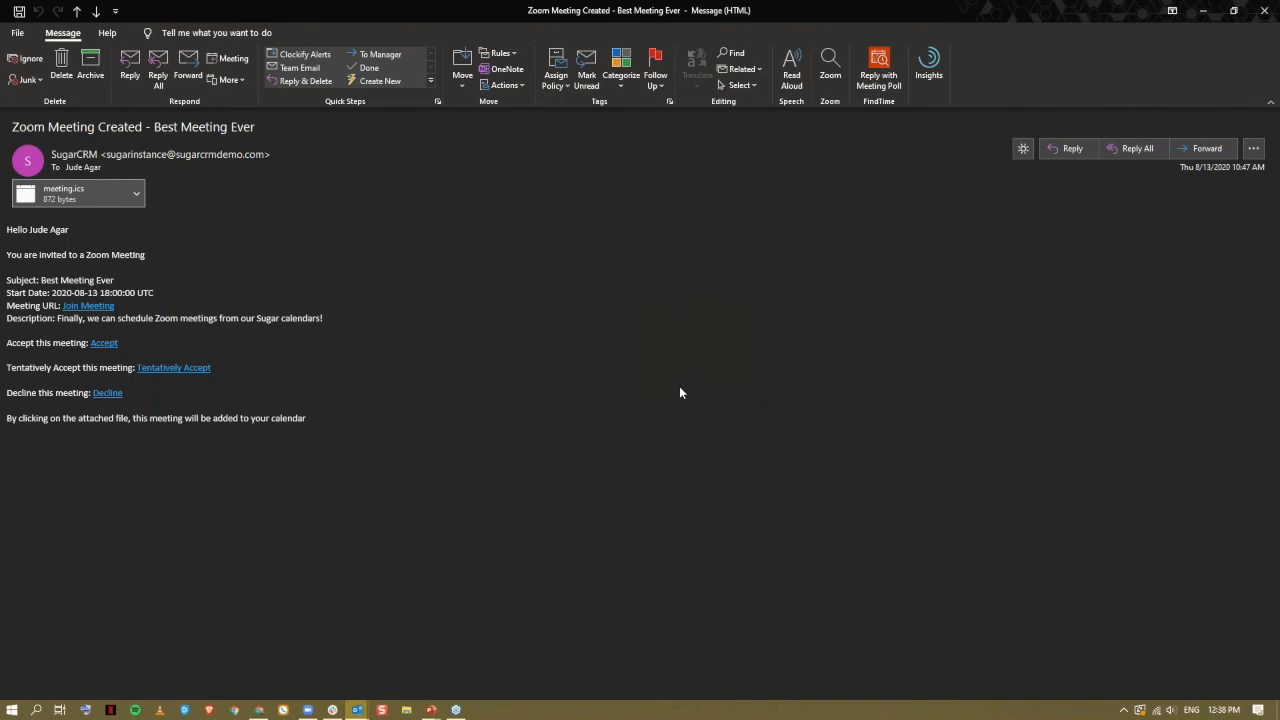
double_click(64, 193)
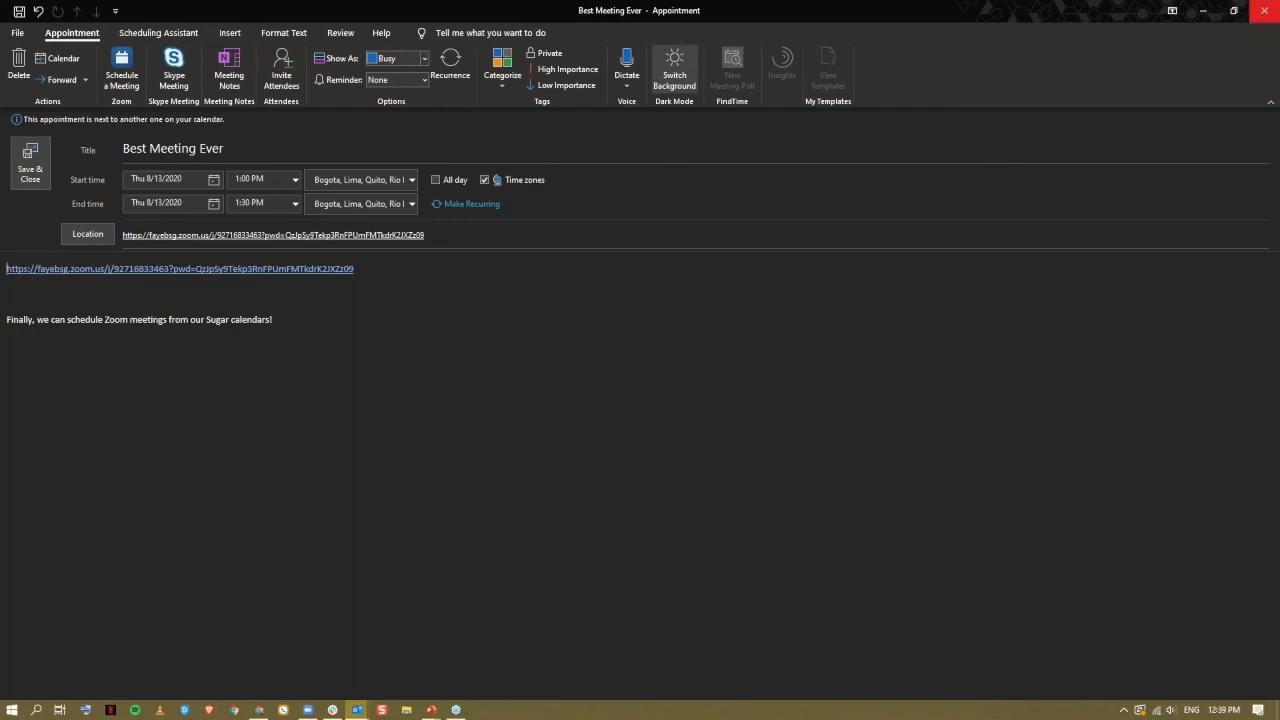
click(1263, 11)
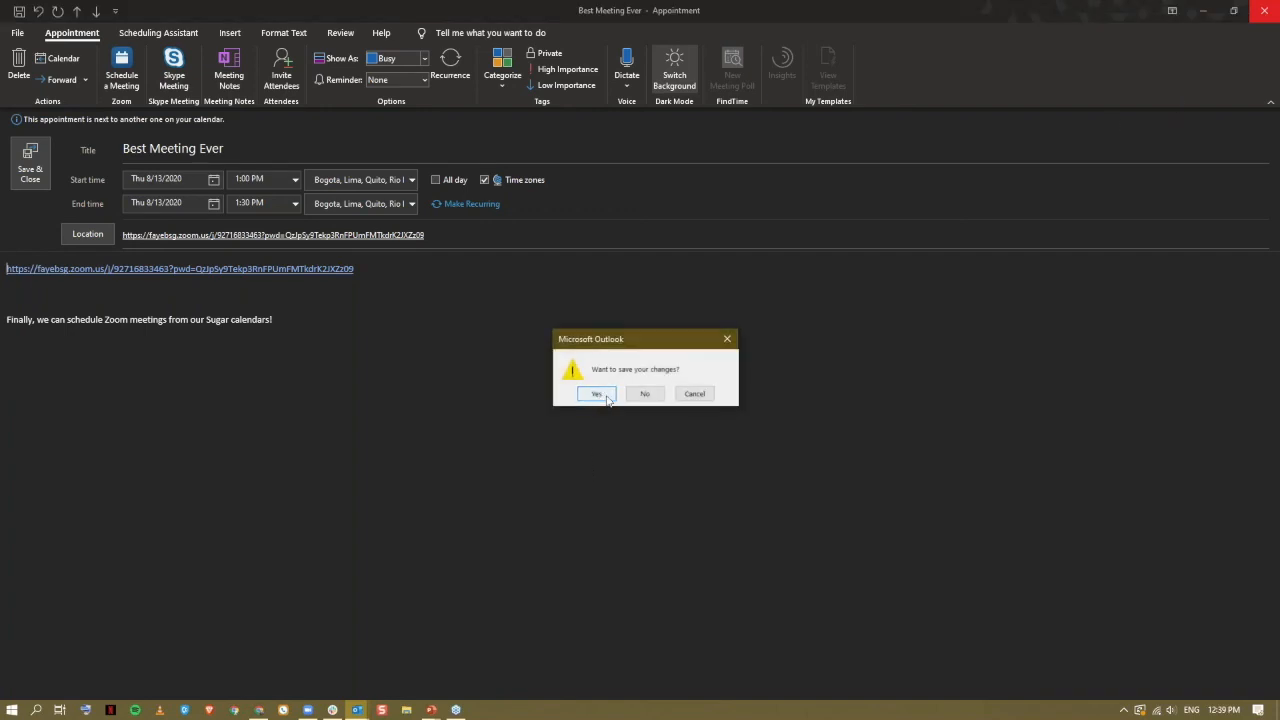
click(596, 393)
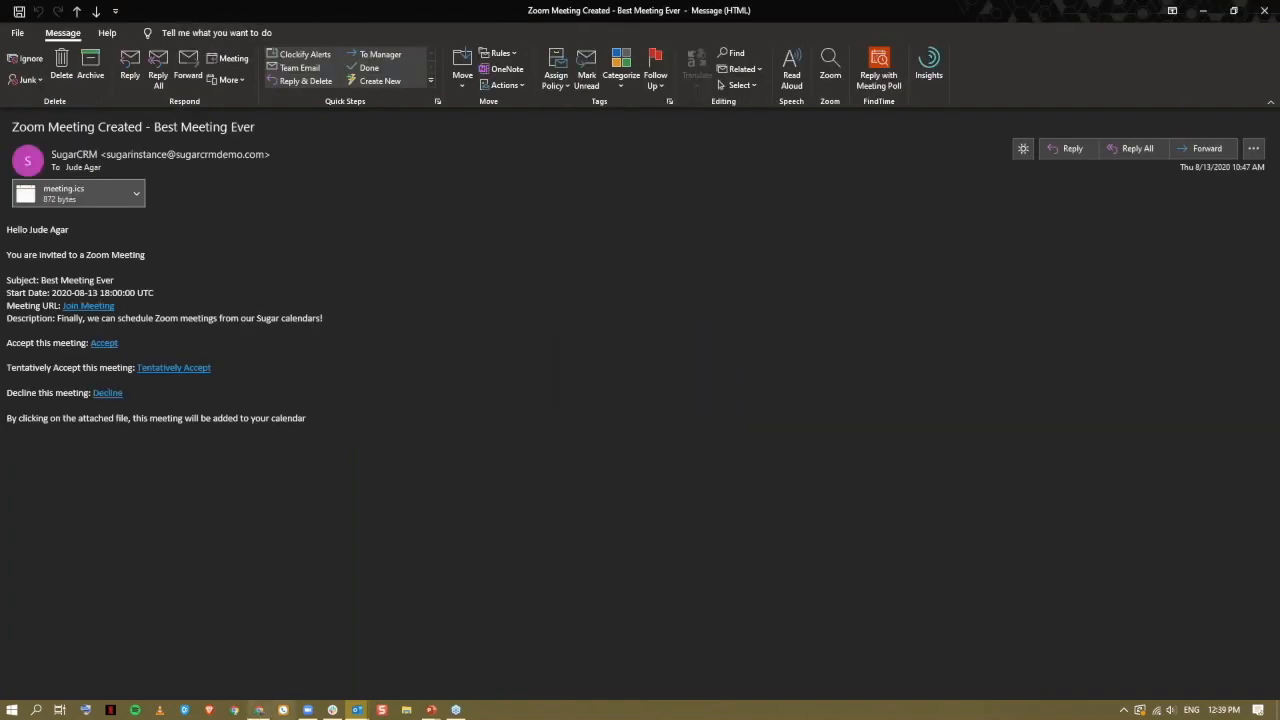